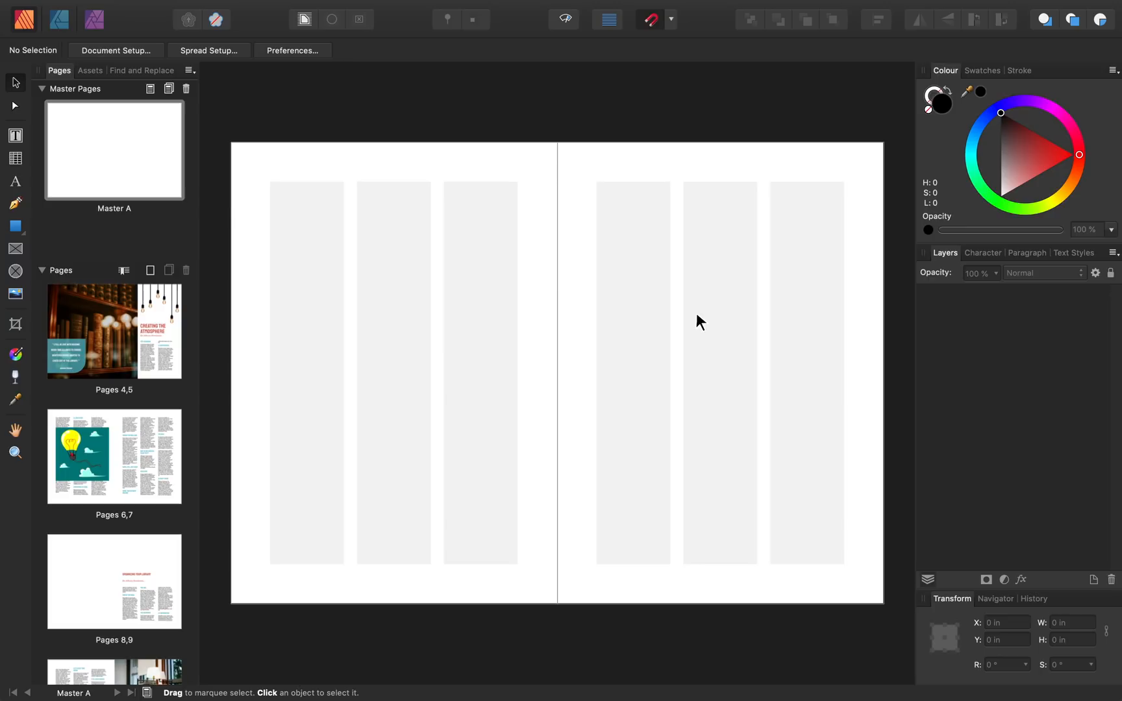
mouse_move(559, 321)
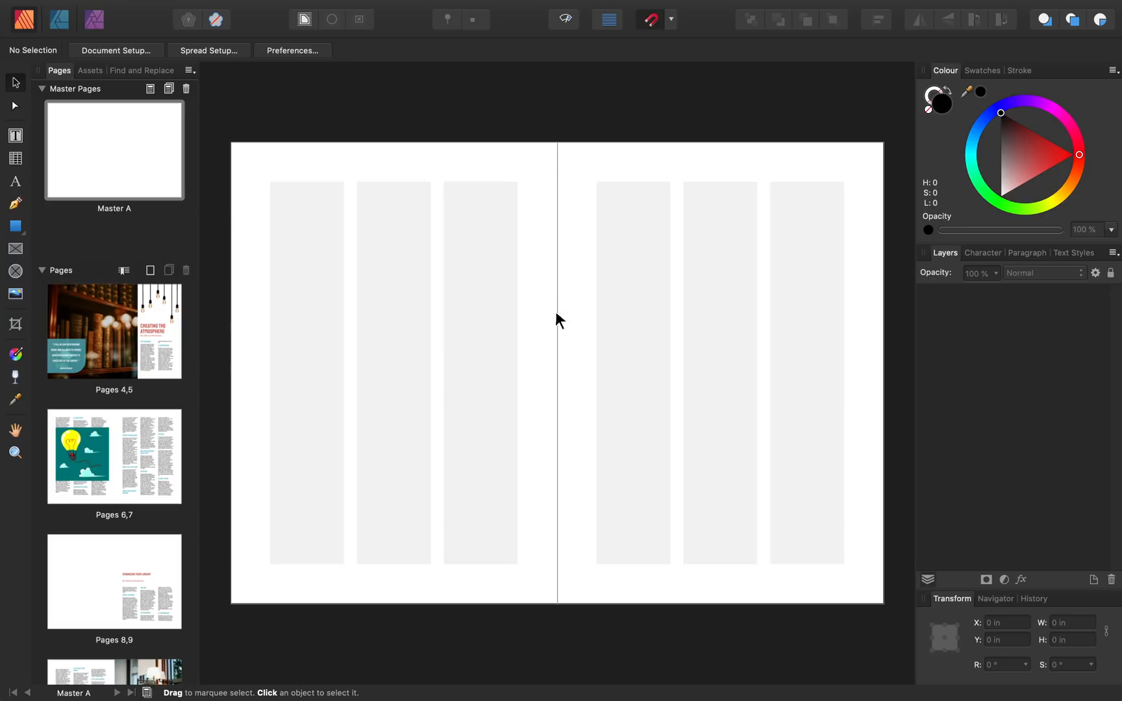
mouse_move(27, 106)
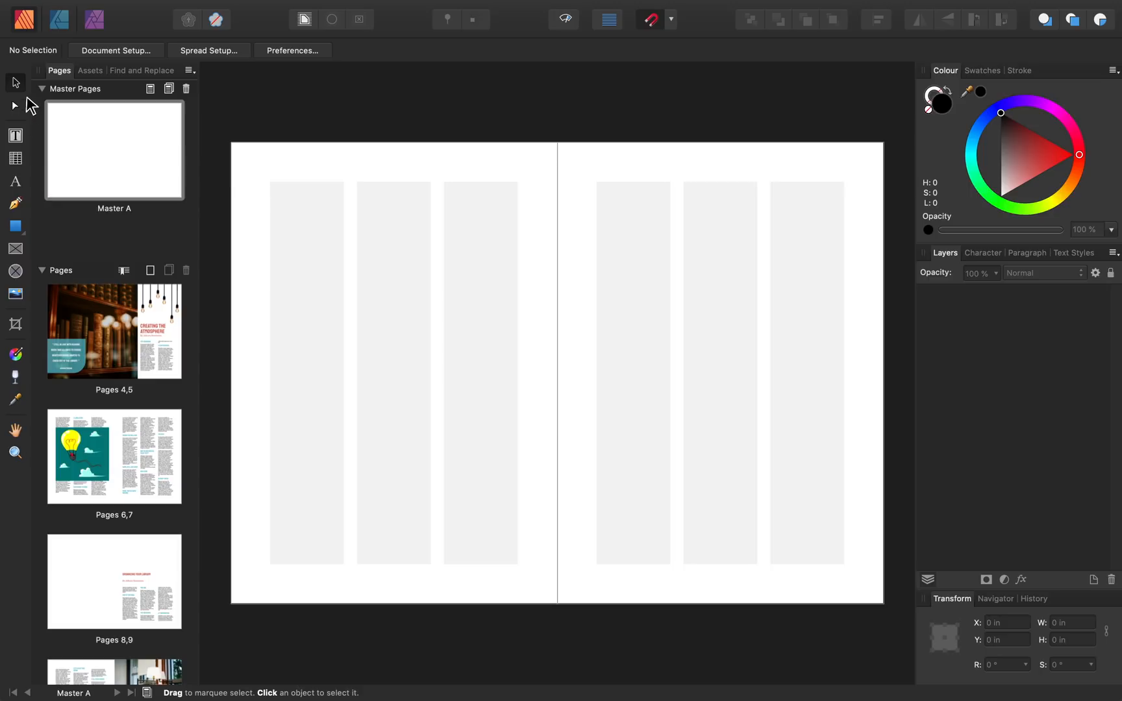
mouse_move(30, 361)
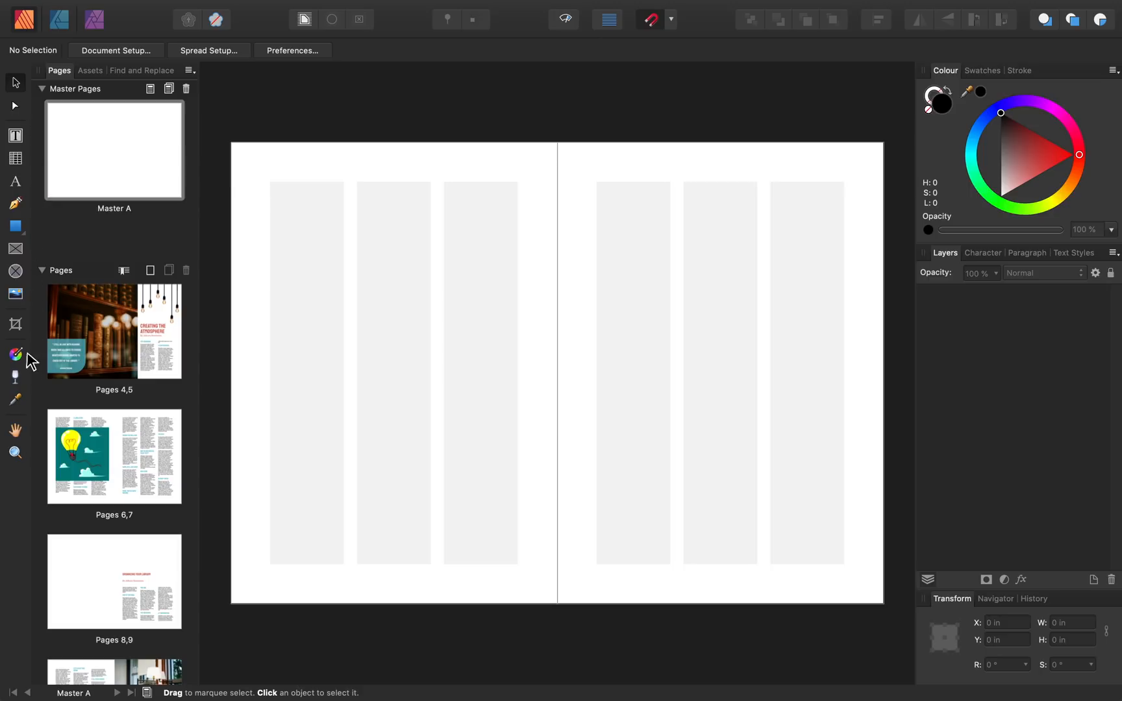
mouse_move(33, 299)
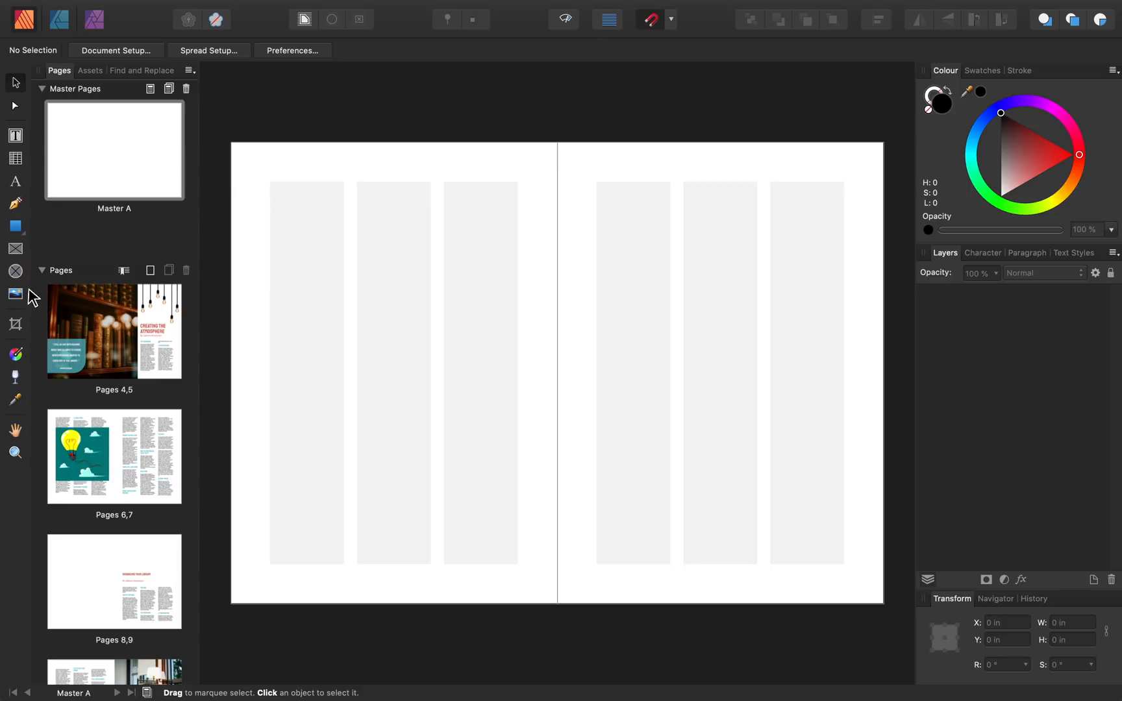
mouse_move(37, 207)
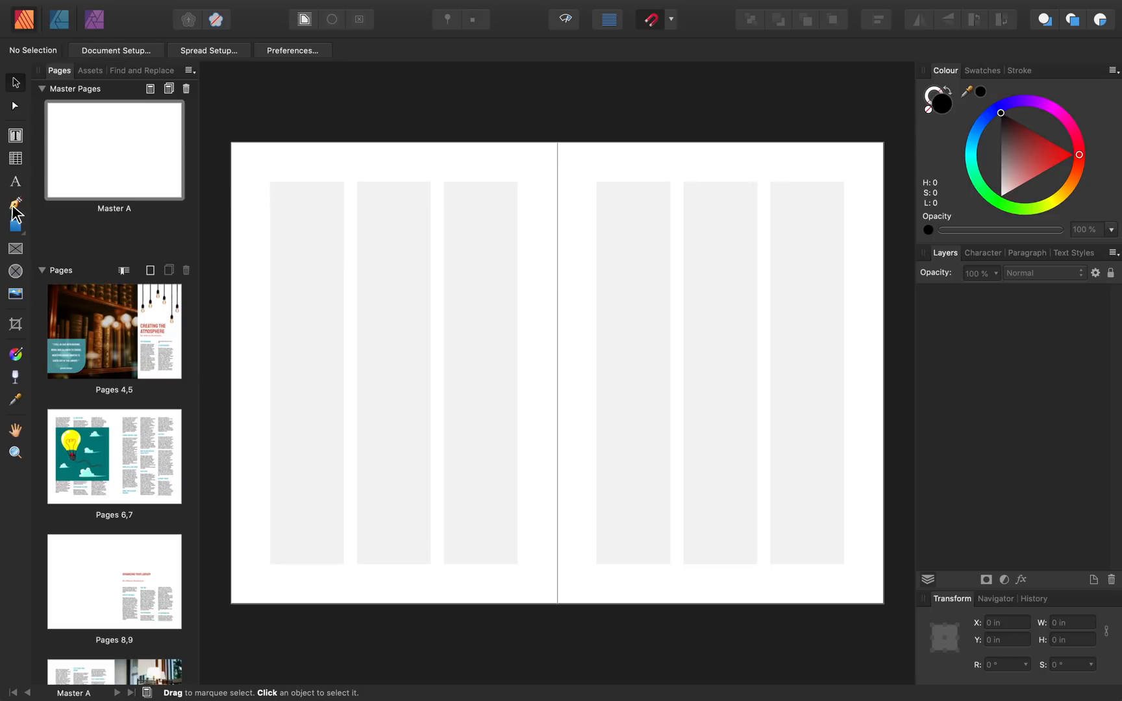
Choose the Artistic Text Tool, ready with teal colour and the Heading 2+ style.
left_click(15, 226)
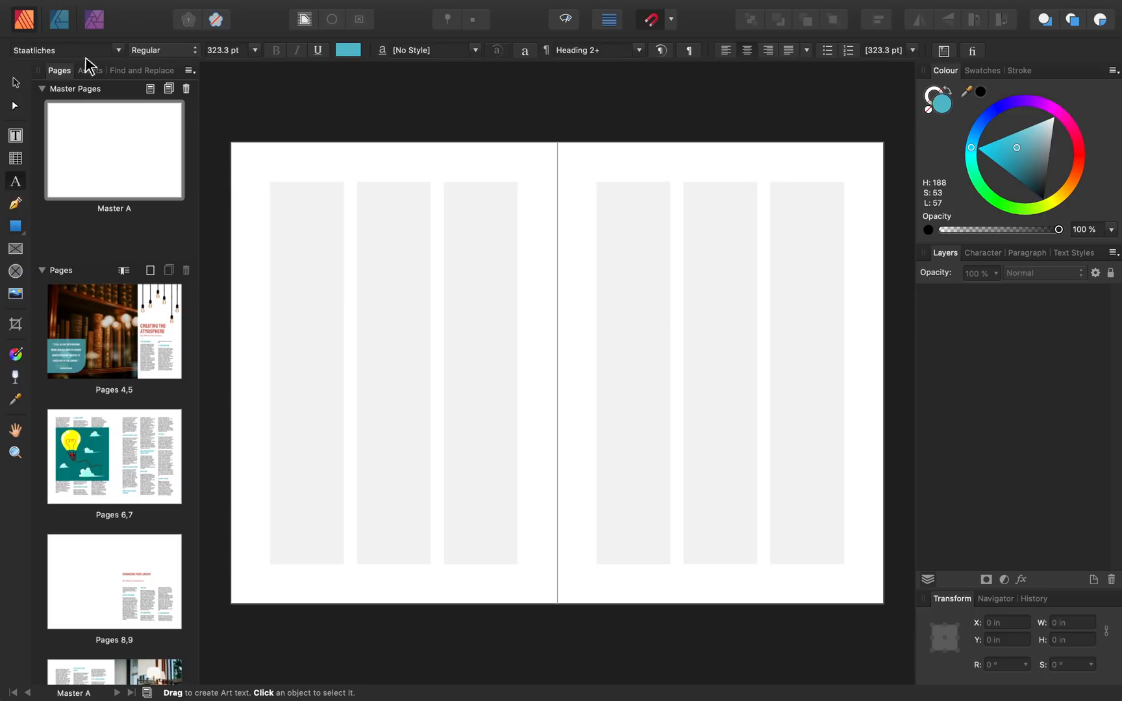
mouse_move(226, 65)
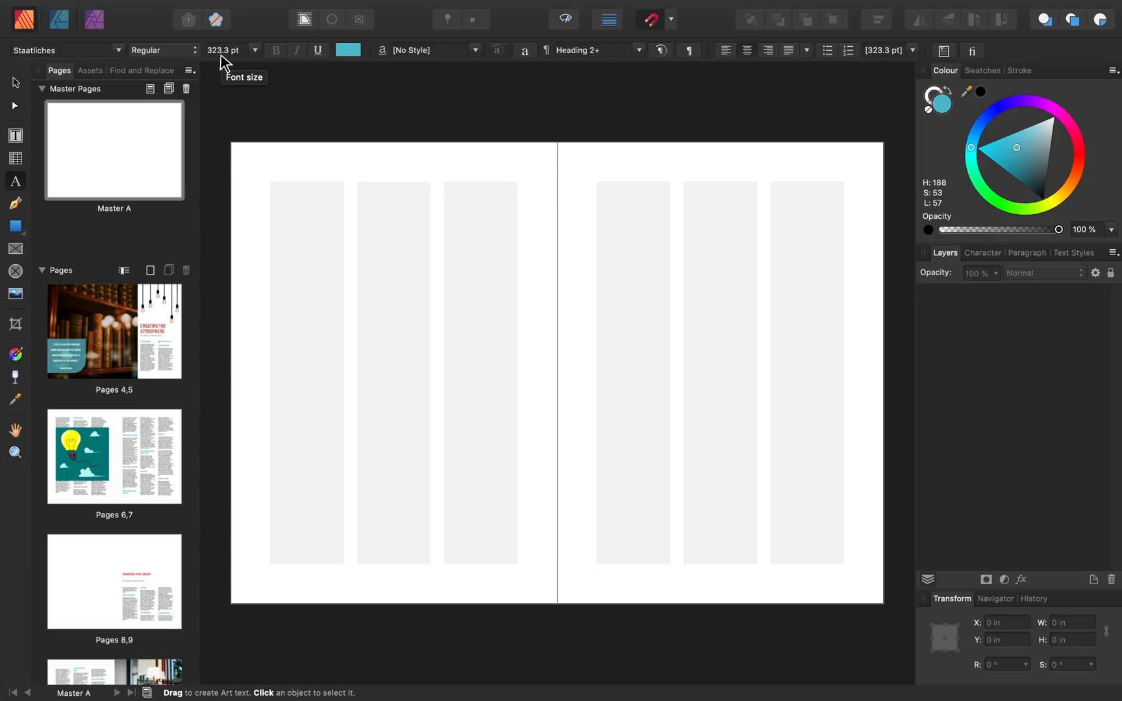
mouse_move(102, 100)
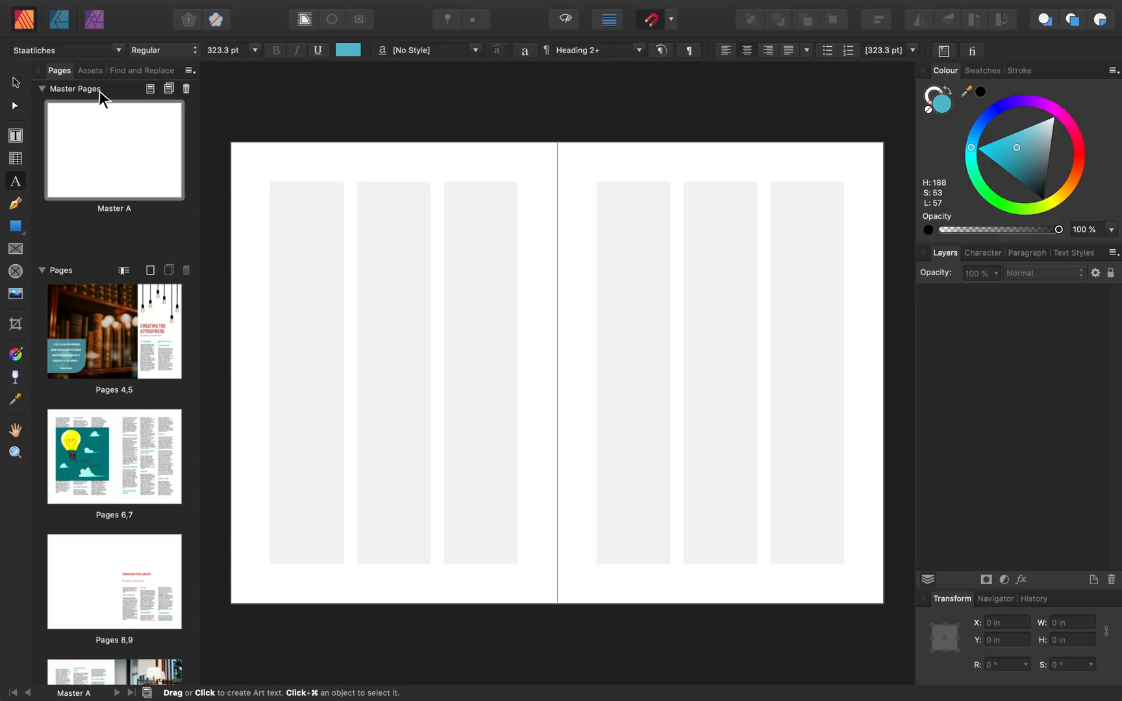
mouse_move(80, 282)
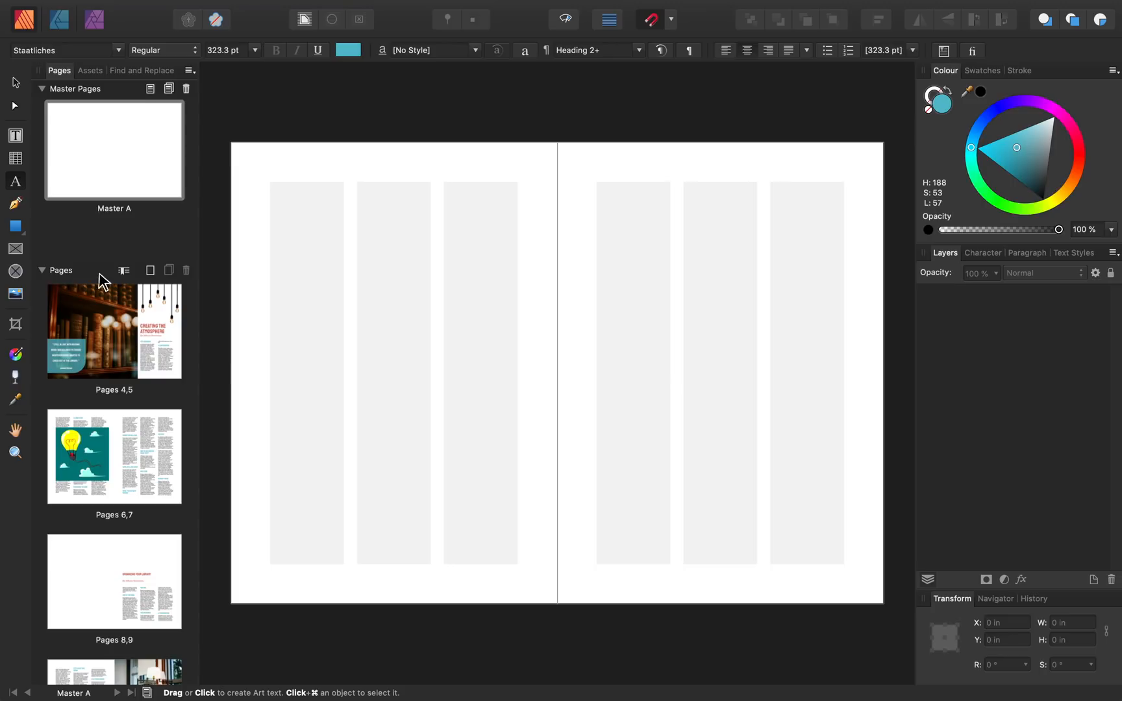
mouse_move(187, 270)
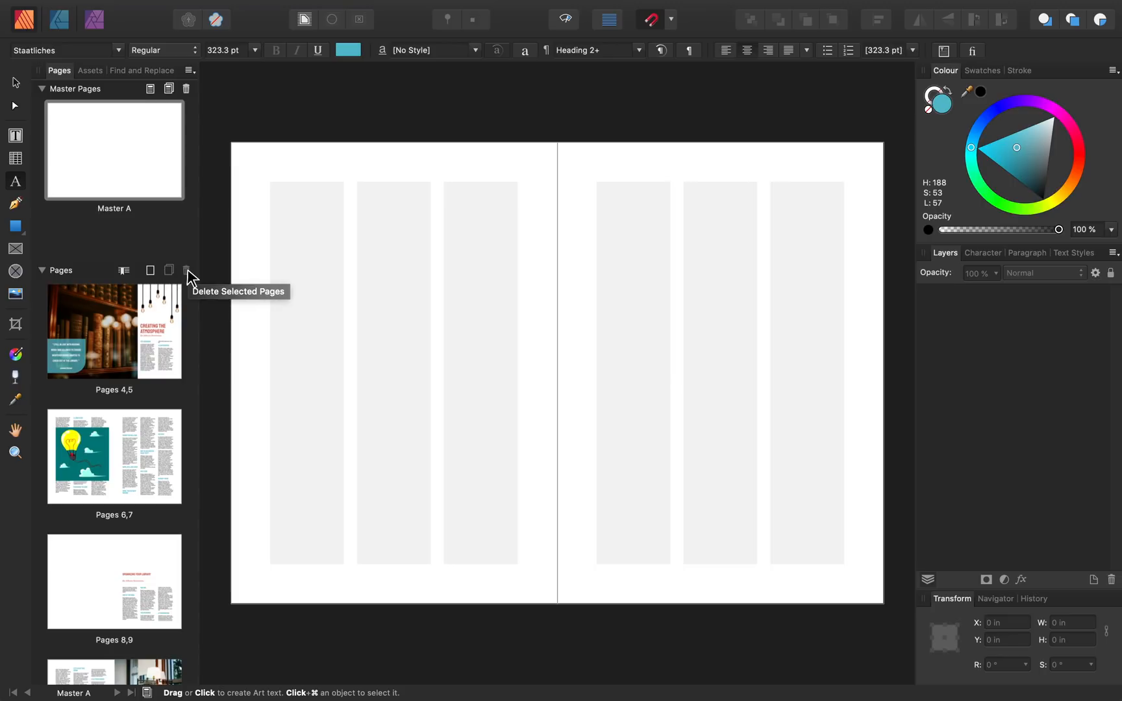
right_click(112, 331)
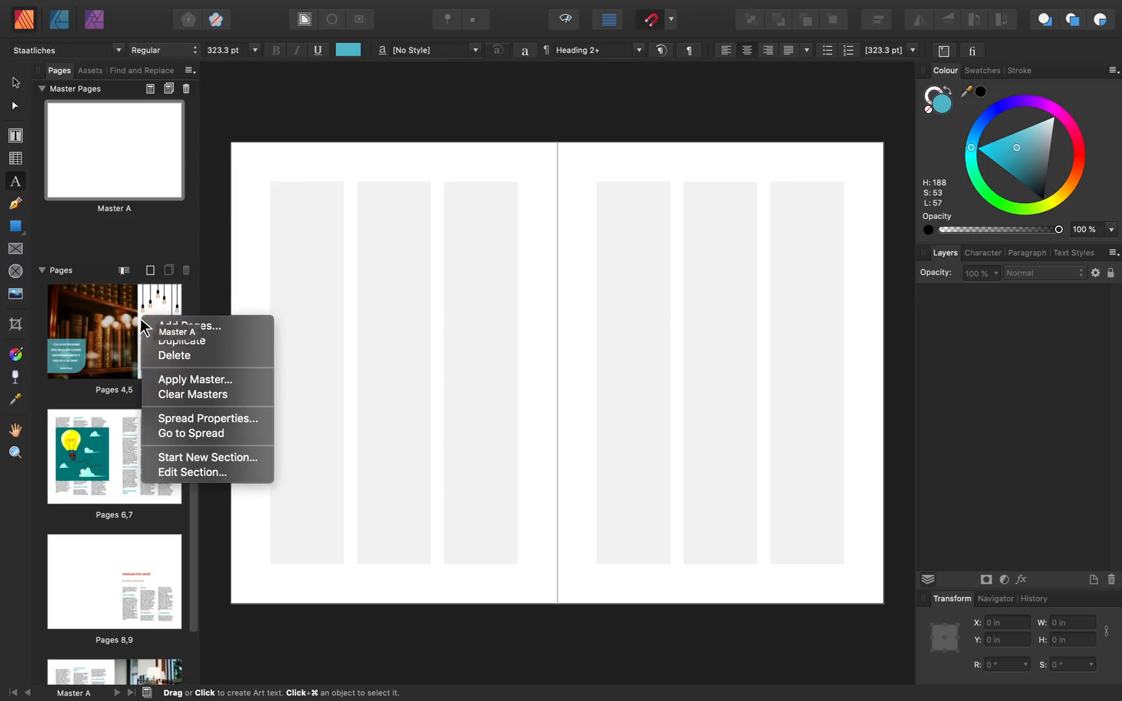
mouse_move(225, 355)
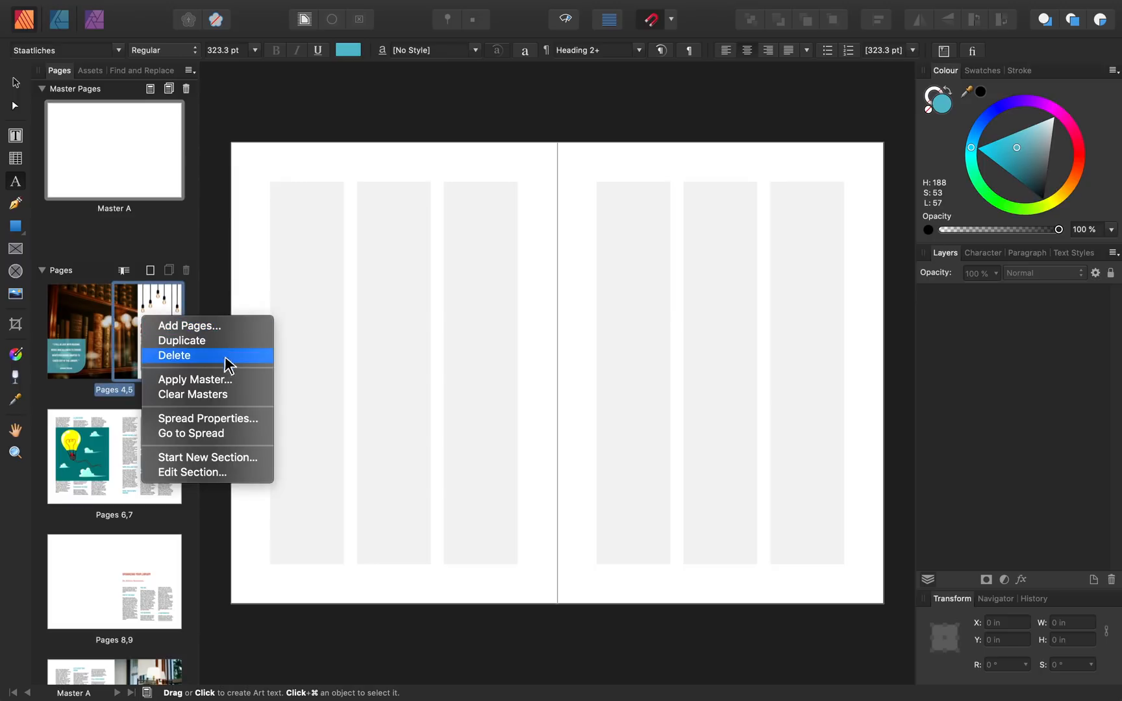
mouse_move(208, 379)
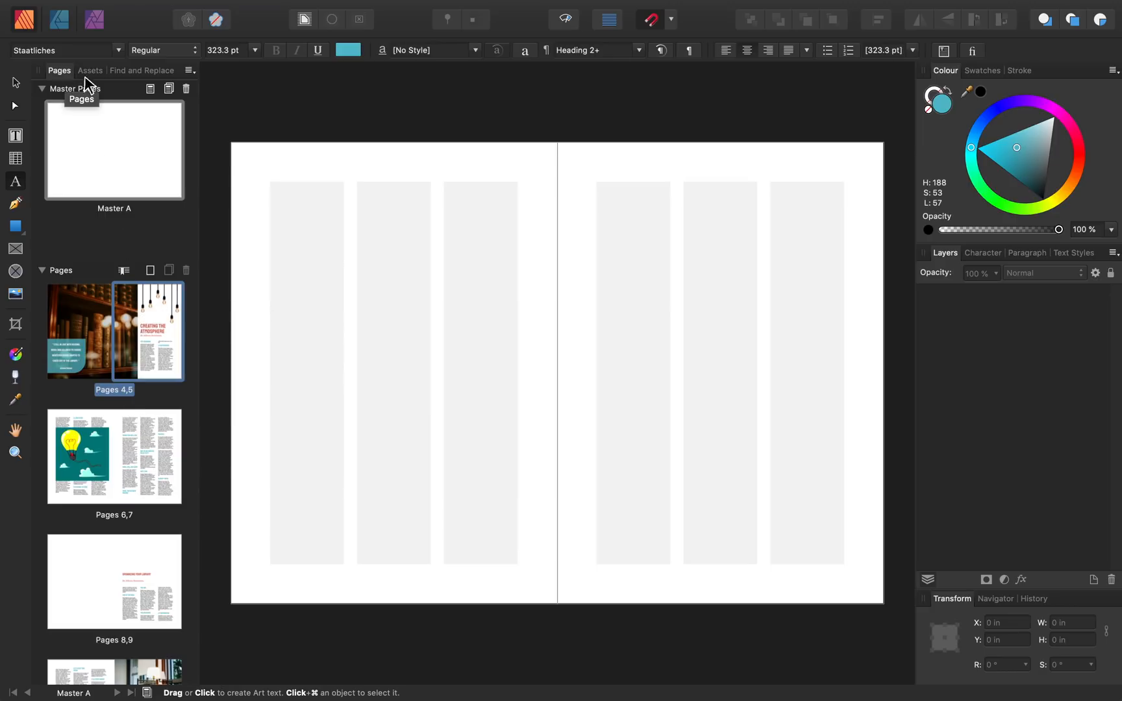
Visit Find and Replace and Pages, then show the Character and Paragraph settings for Heading 2+.
left_click(142, 70)
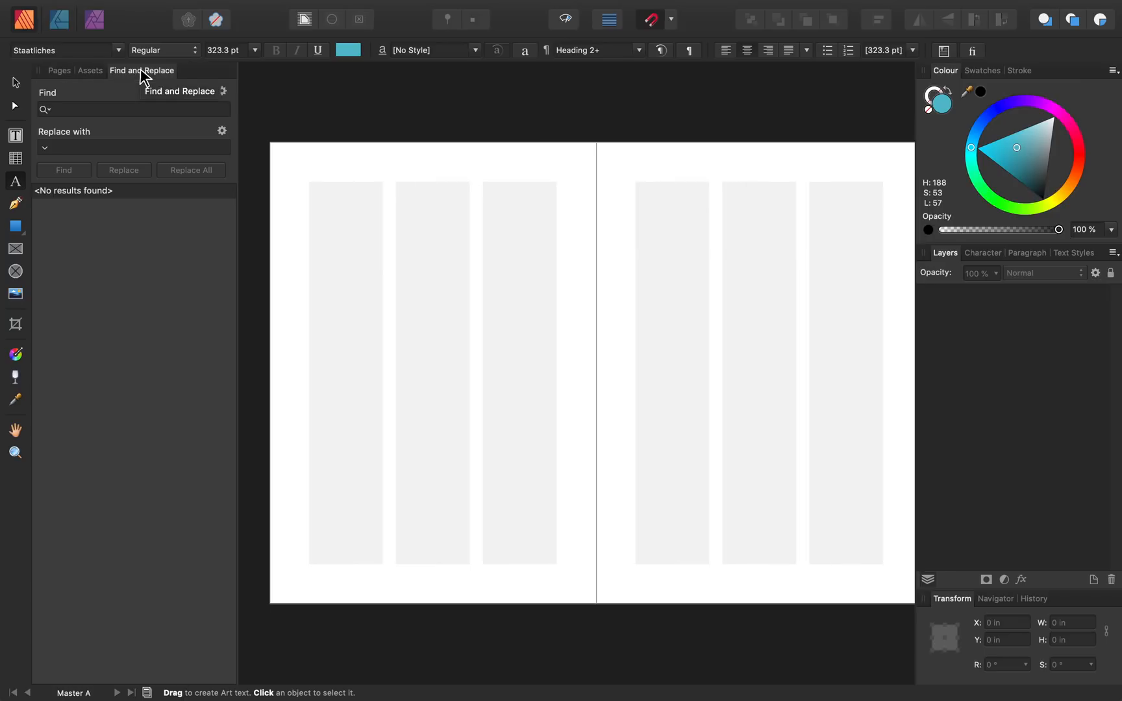
left_click(60, 70)
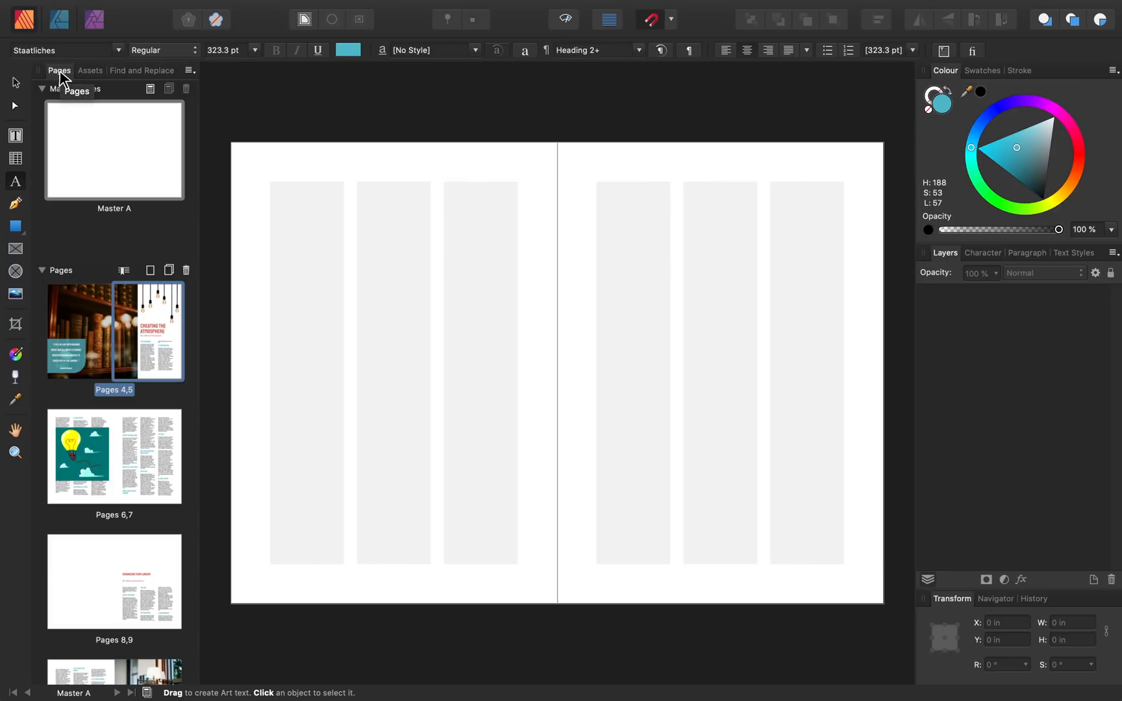
mouse_move(968, 148)
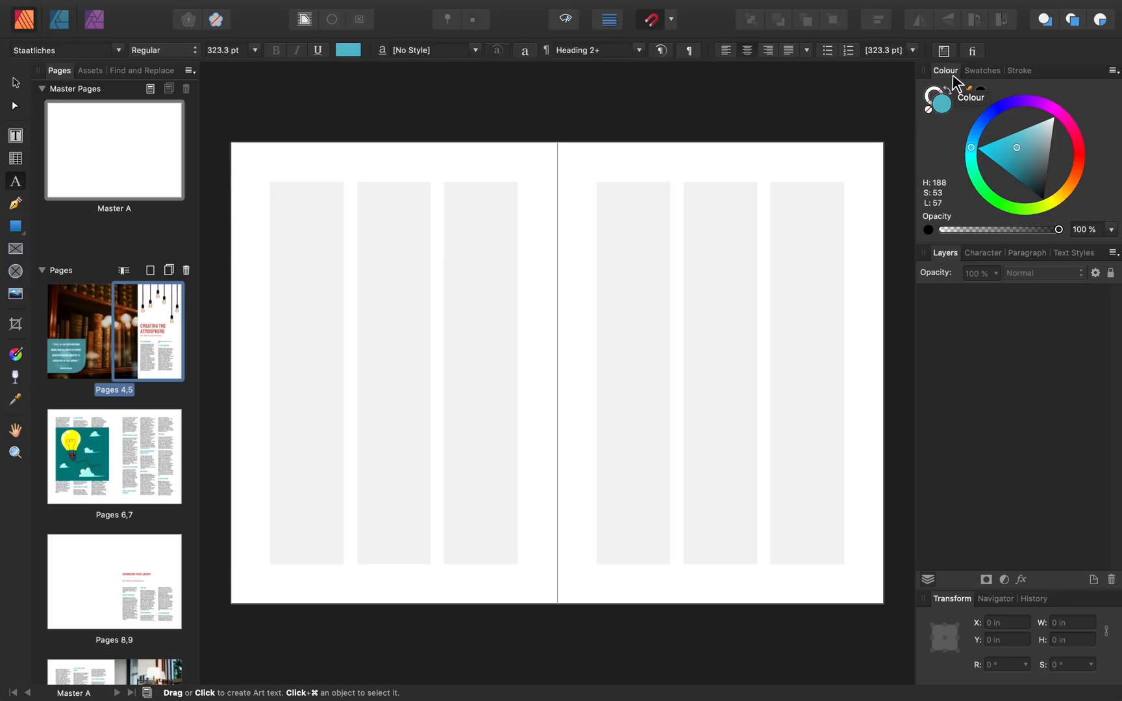
mouse_move(957, 262)
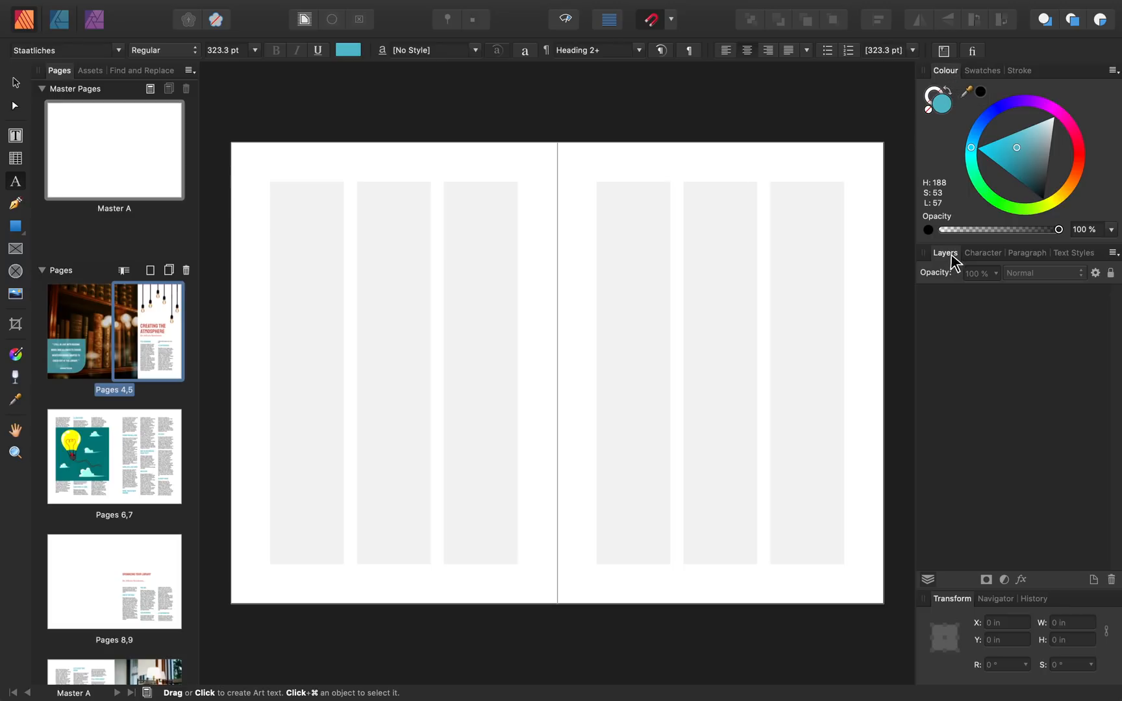
left_click(983, 253)
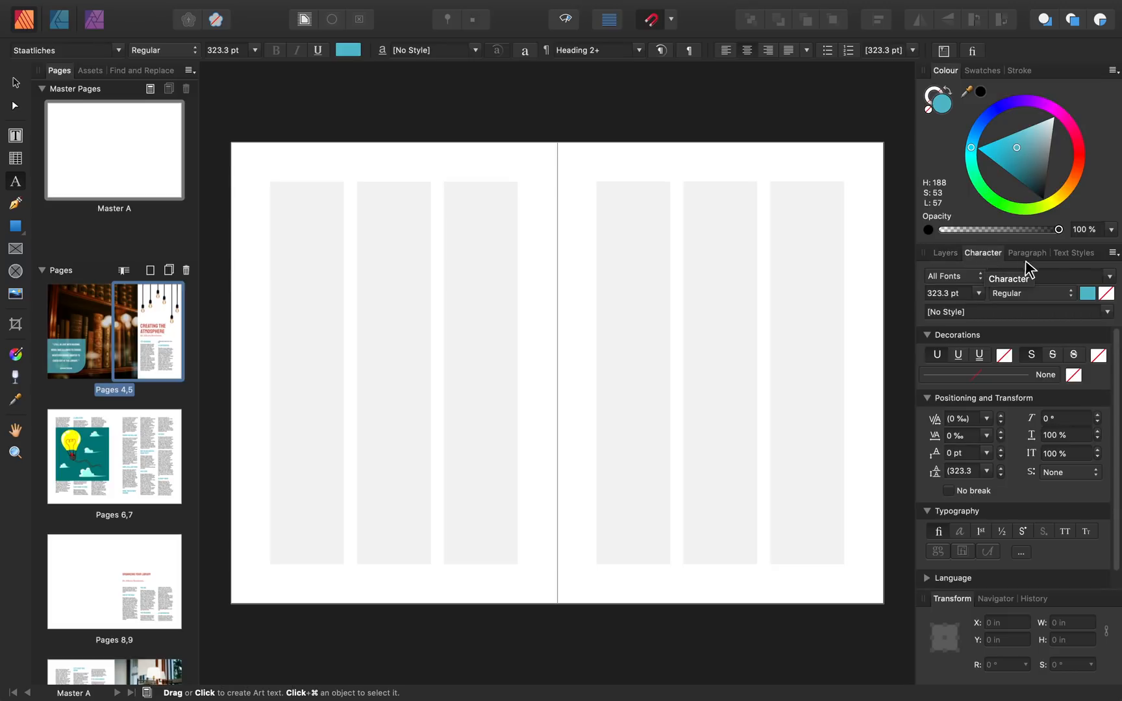
left_click(1027, 253)
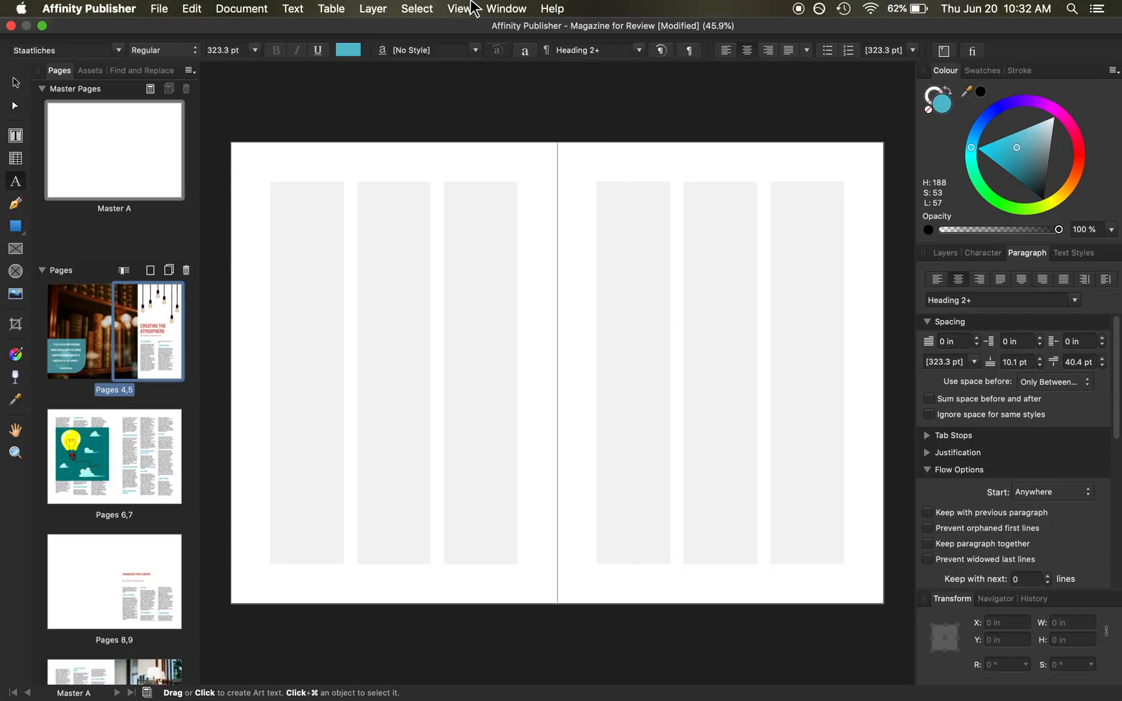
Show the Effects panel via View > Studio and reposition it over the spread.
left_click(460, 8)
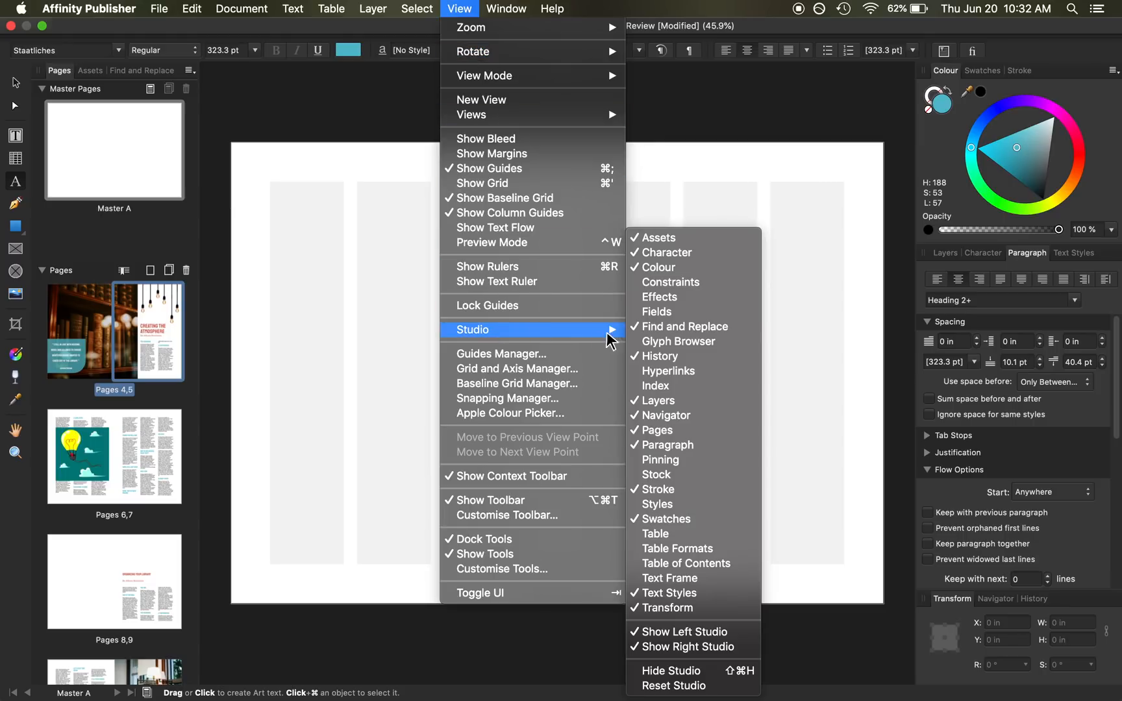
mouse_move(667, 534)
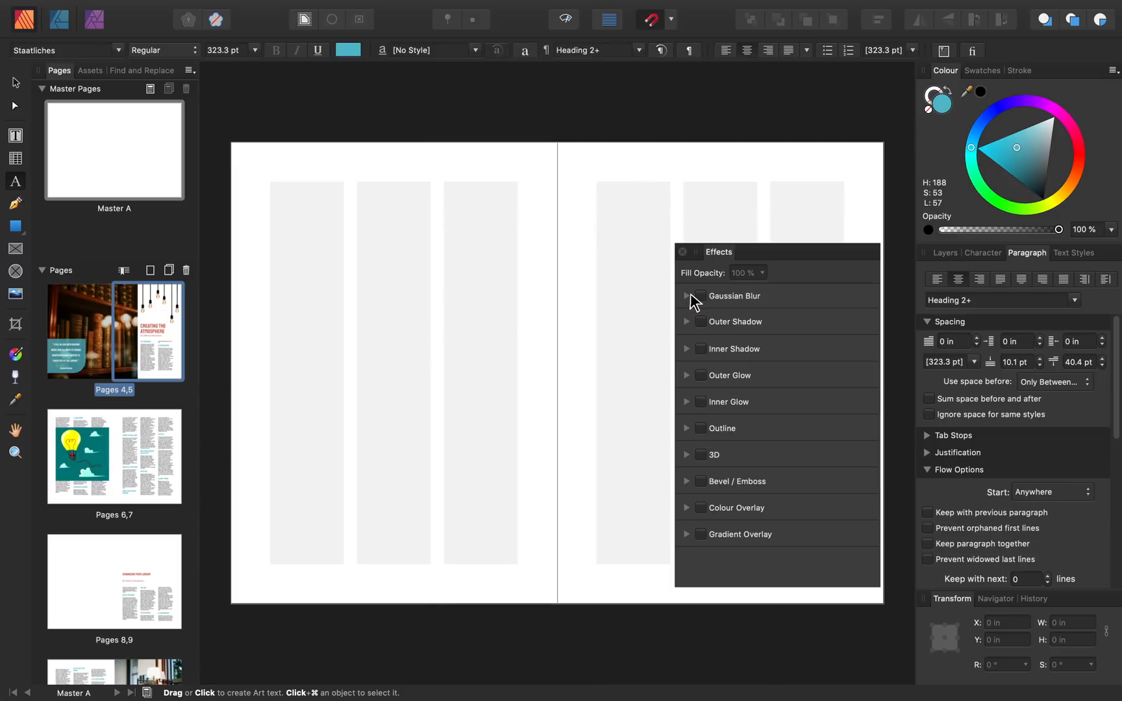
left_click_drag(718, 251, 695, 257)
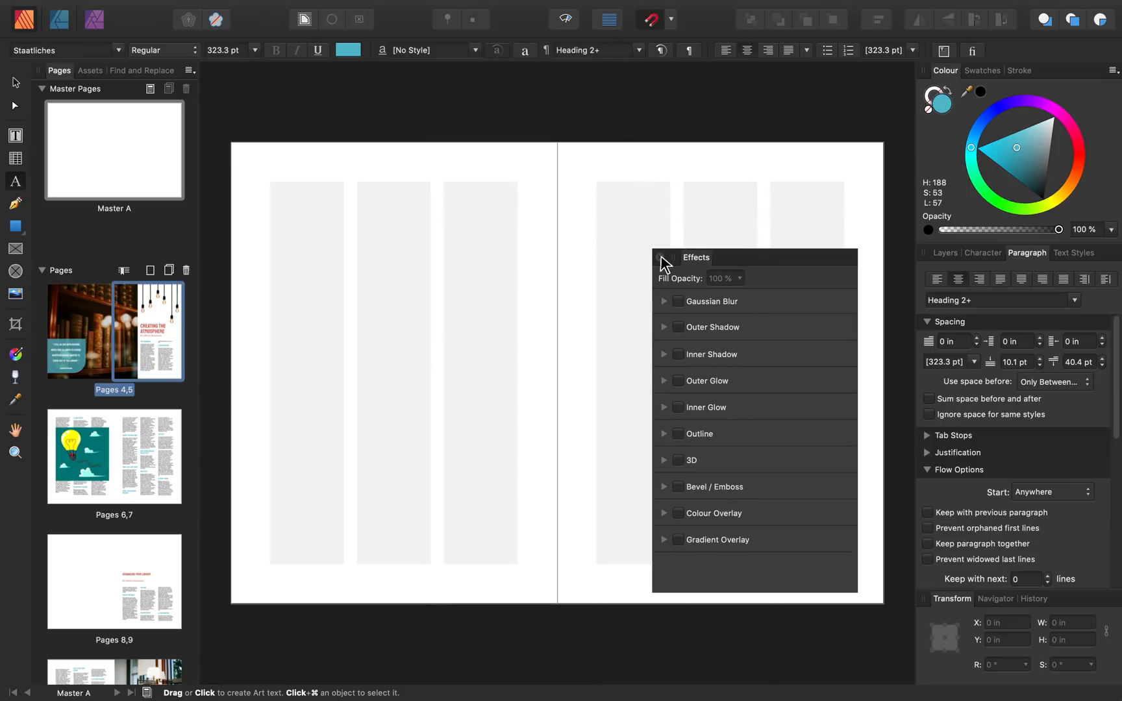
left_click(658, 258)
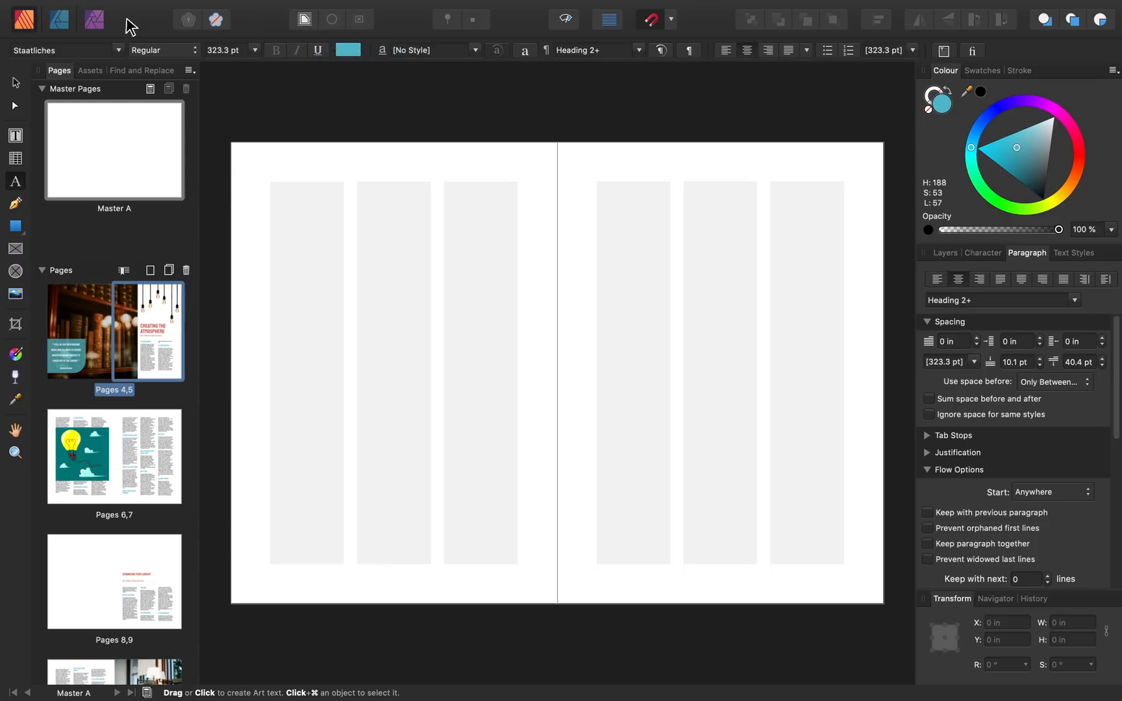
mouse_move(122, 33)
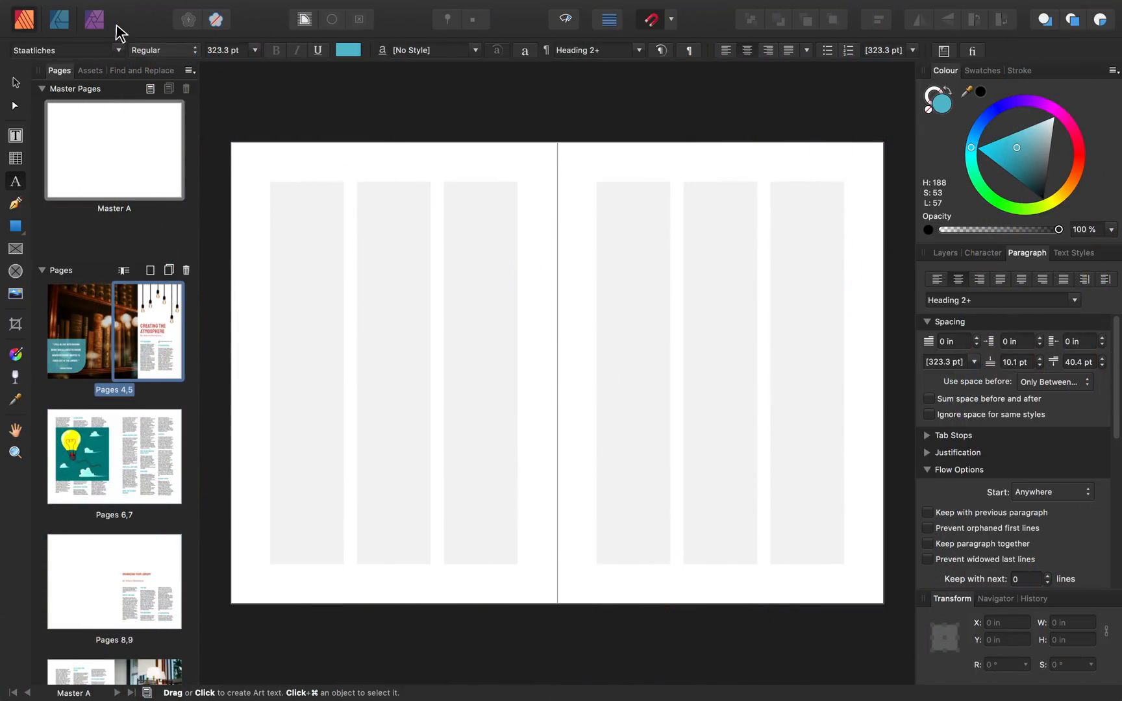
left_click(60, 19)
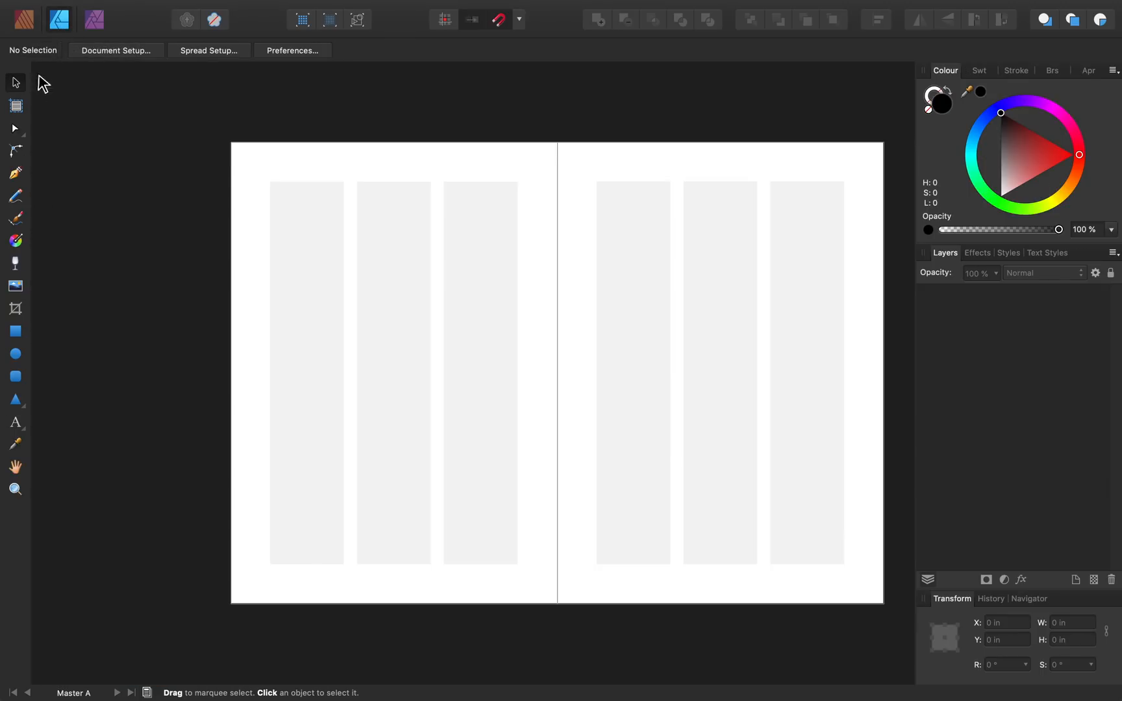
left_click(94, 19)
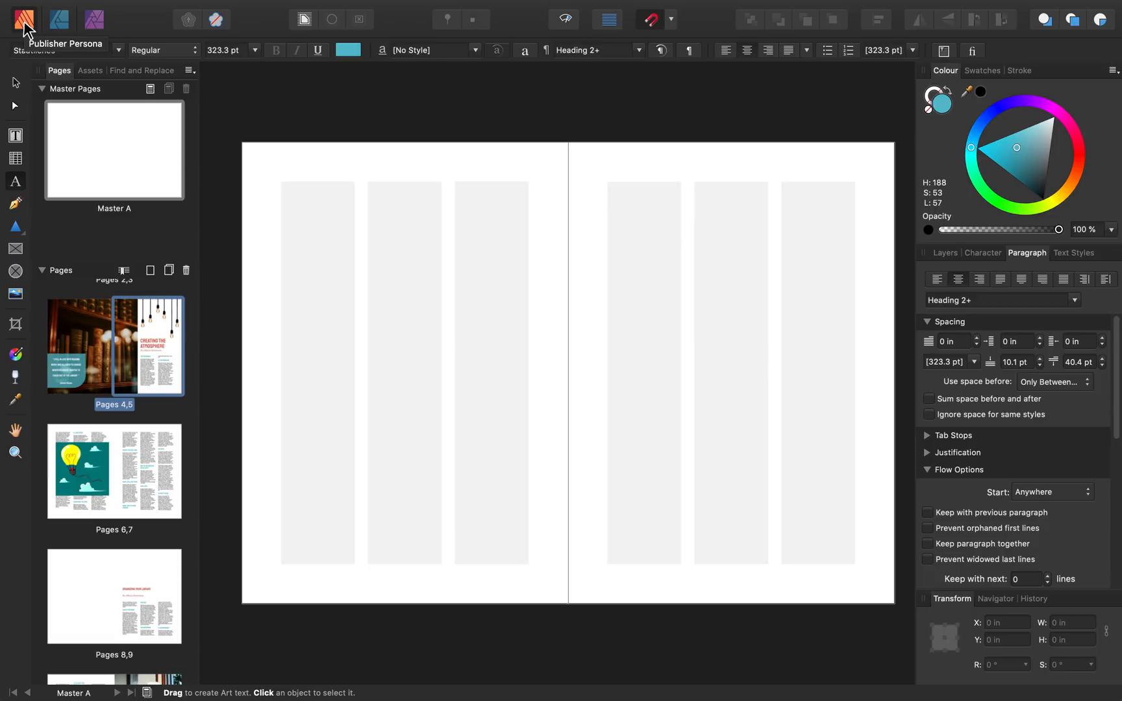
mouse_move(128, 465)
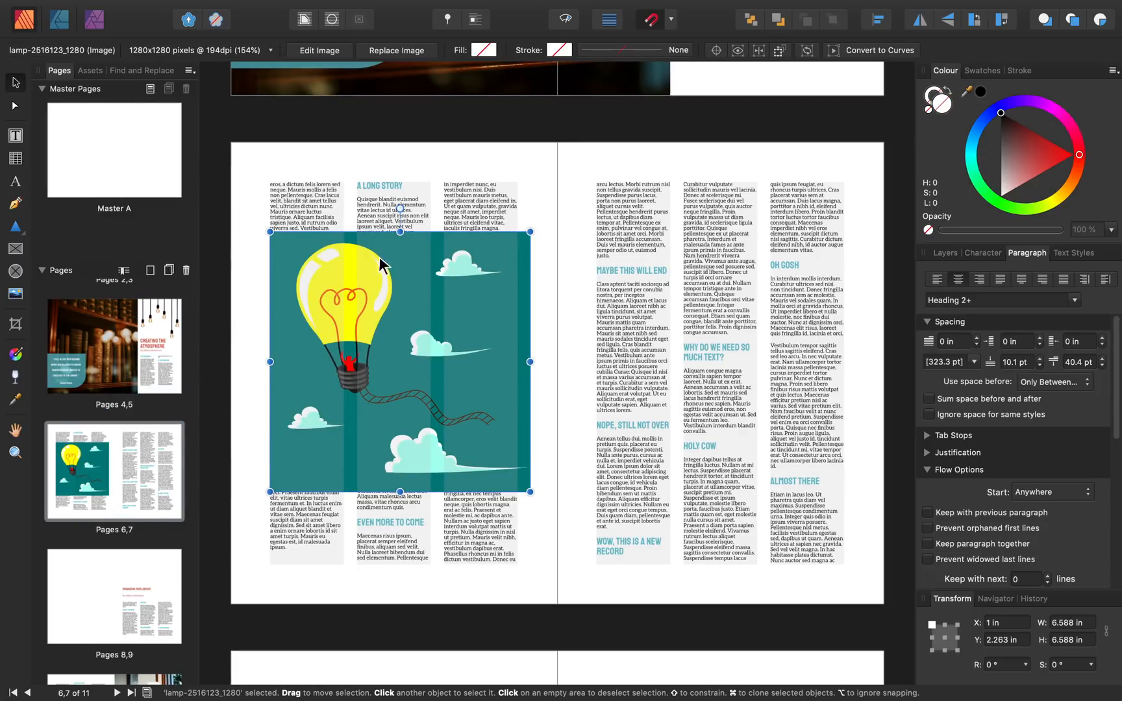
mouse_move(380, 331)
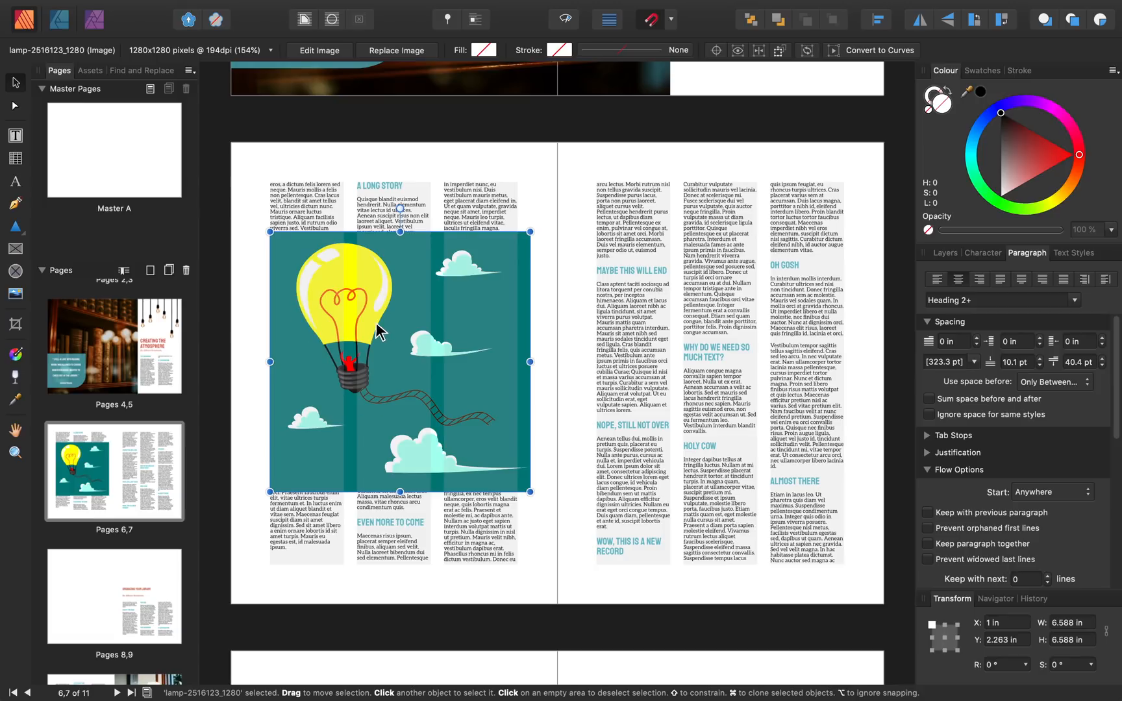
mouse_move(377, 327)
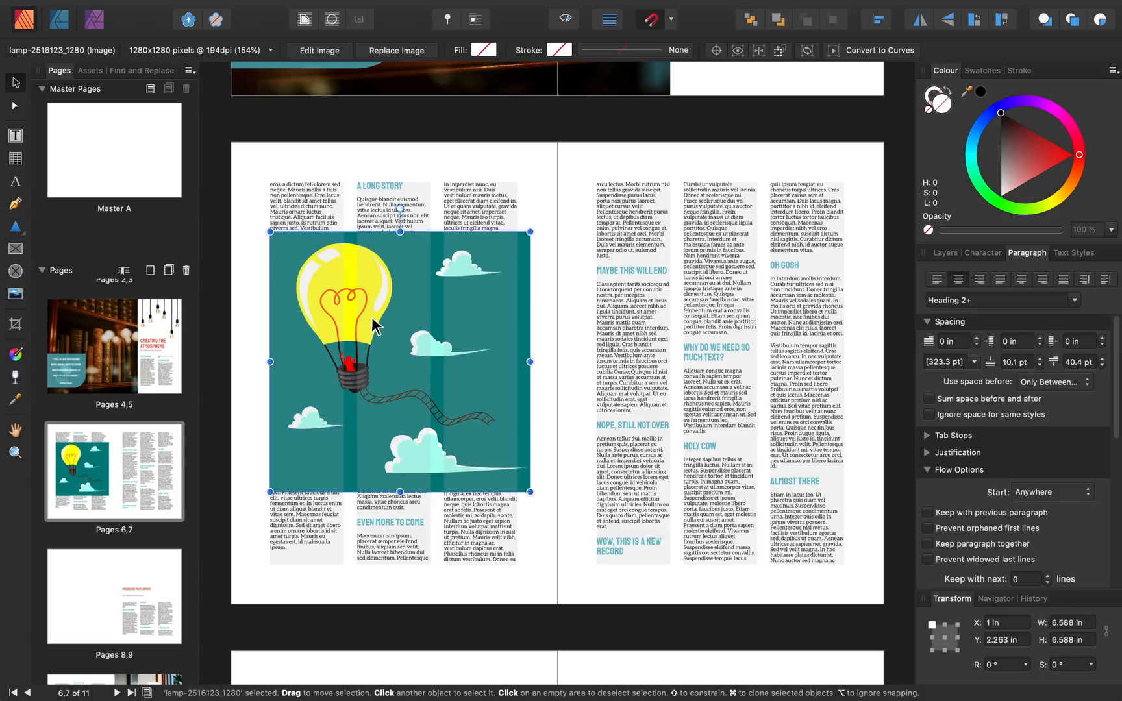
mouse_move(279, 255)
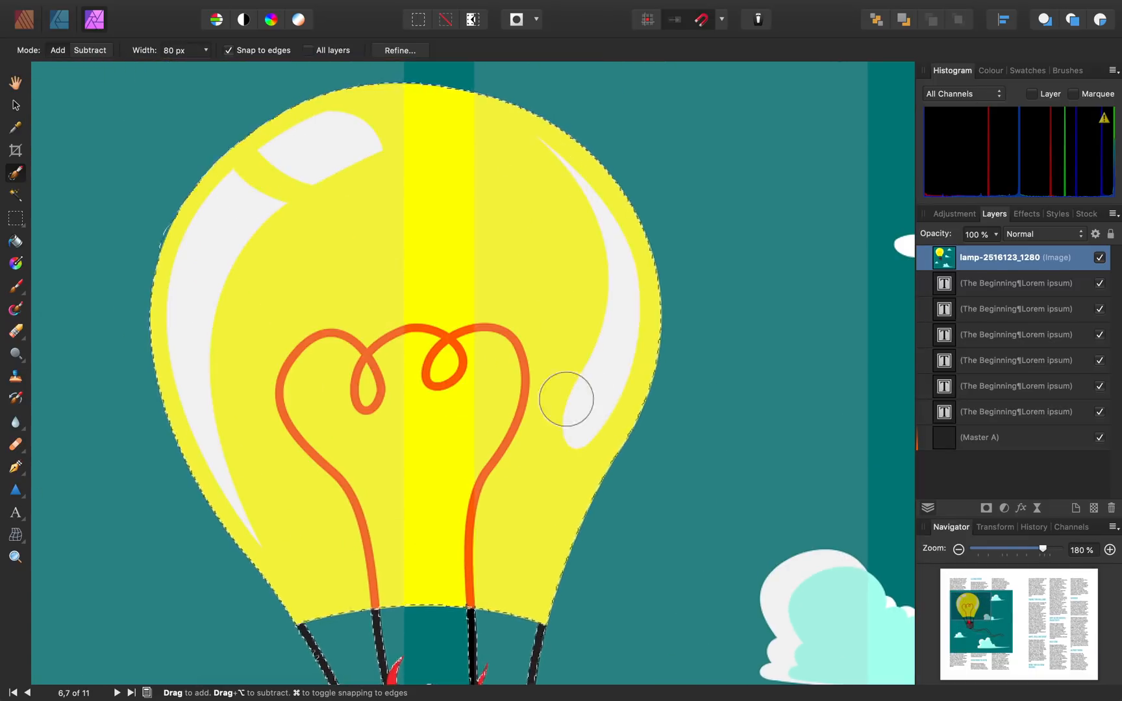
Refine and apply the bulb selection so its teal background and clouds are masked out.
left_click(399, 50)
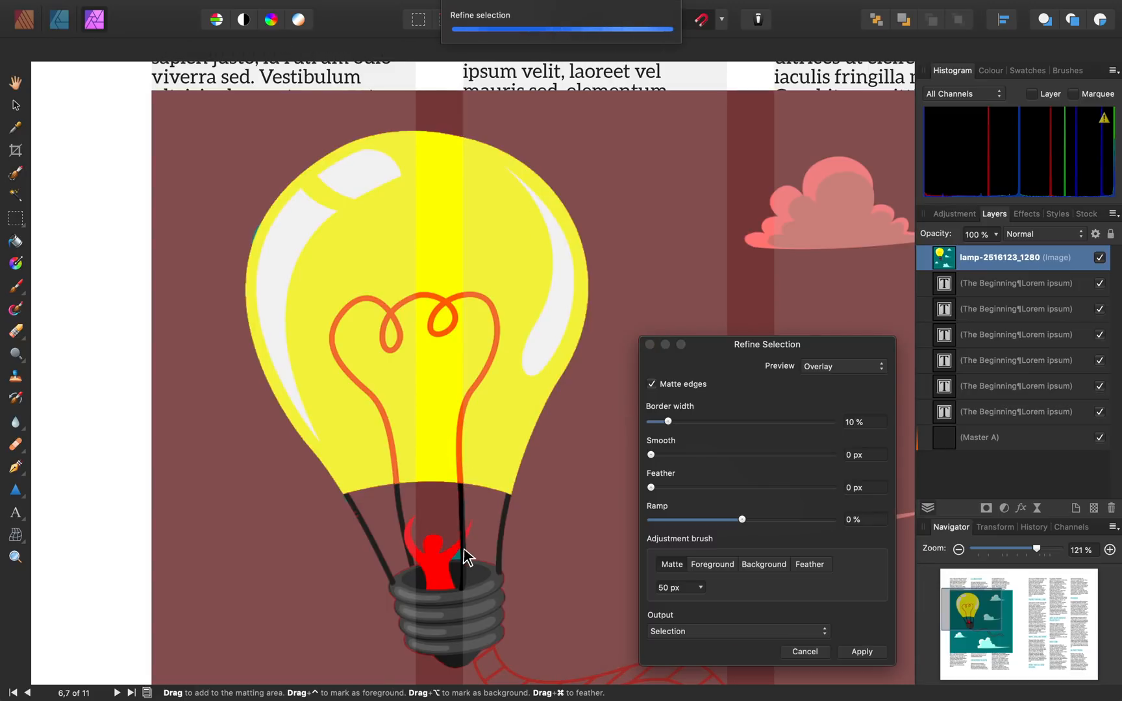
left_click(860, 652)
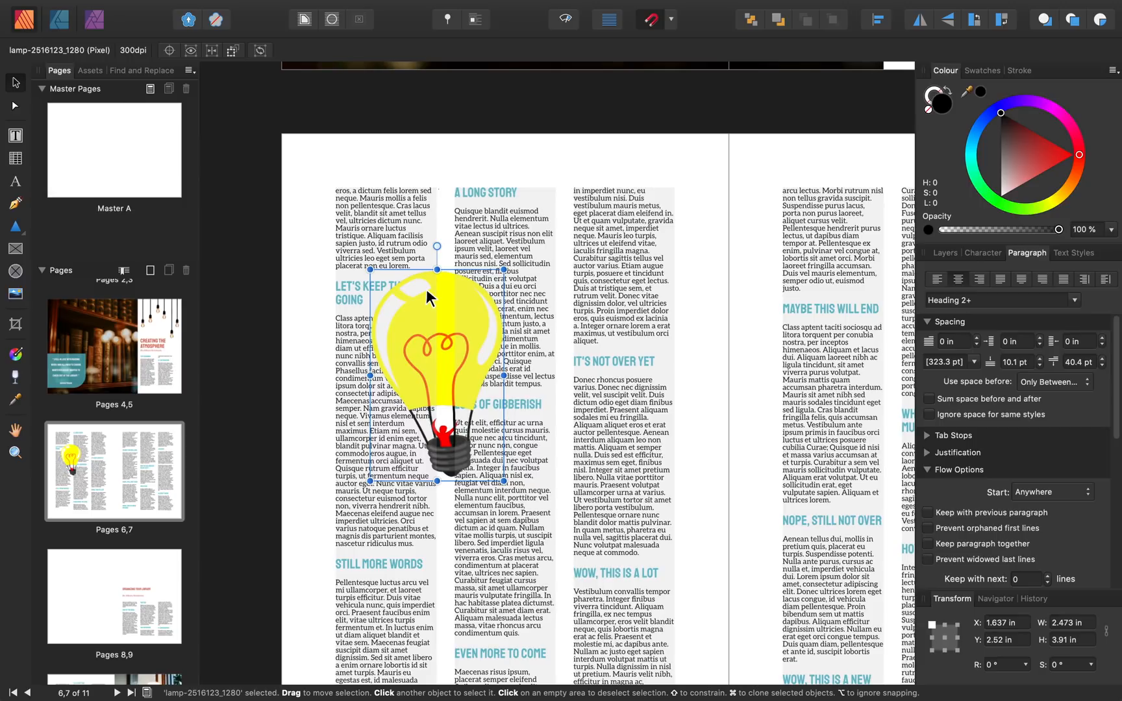
Apply a Text Wrap style to the cut-out bulb so body text flows around it.
left_click(304, 19)
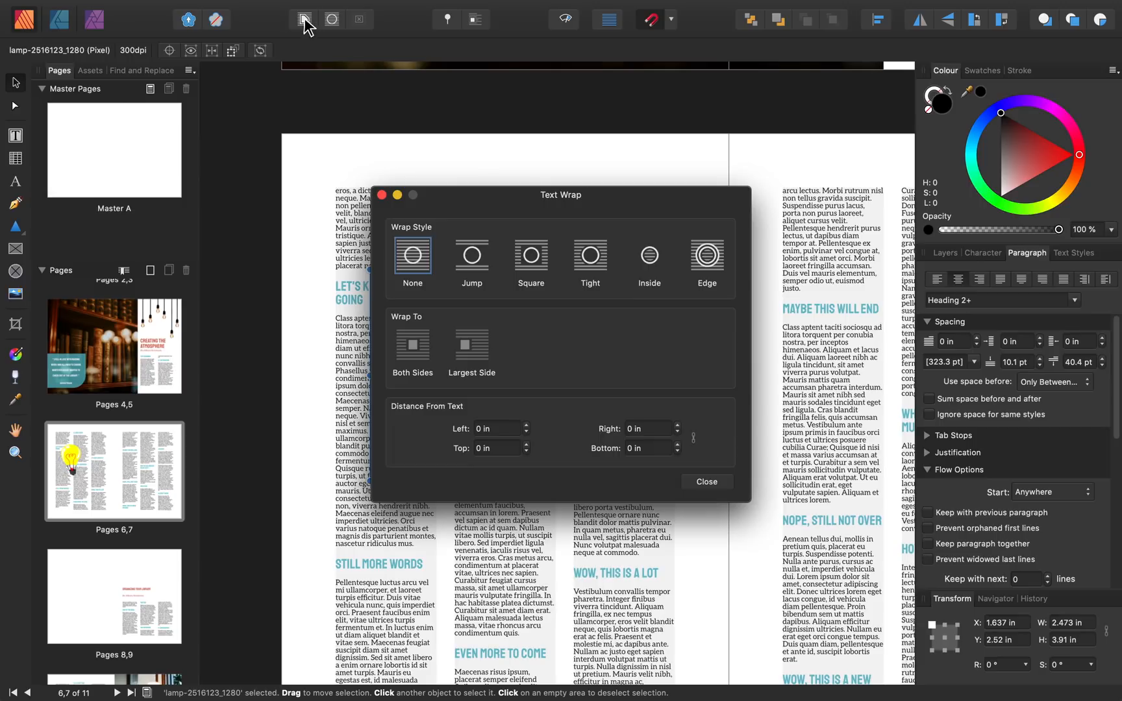
left_click(706, 482)
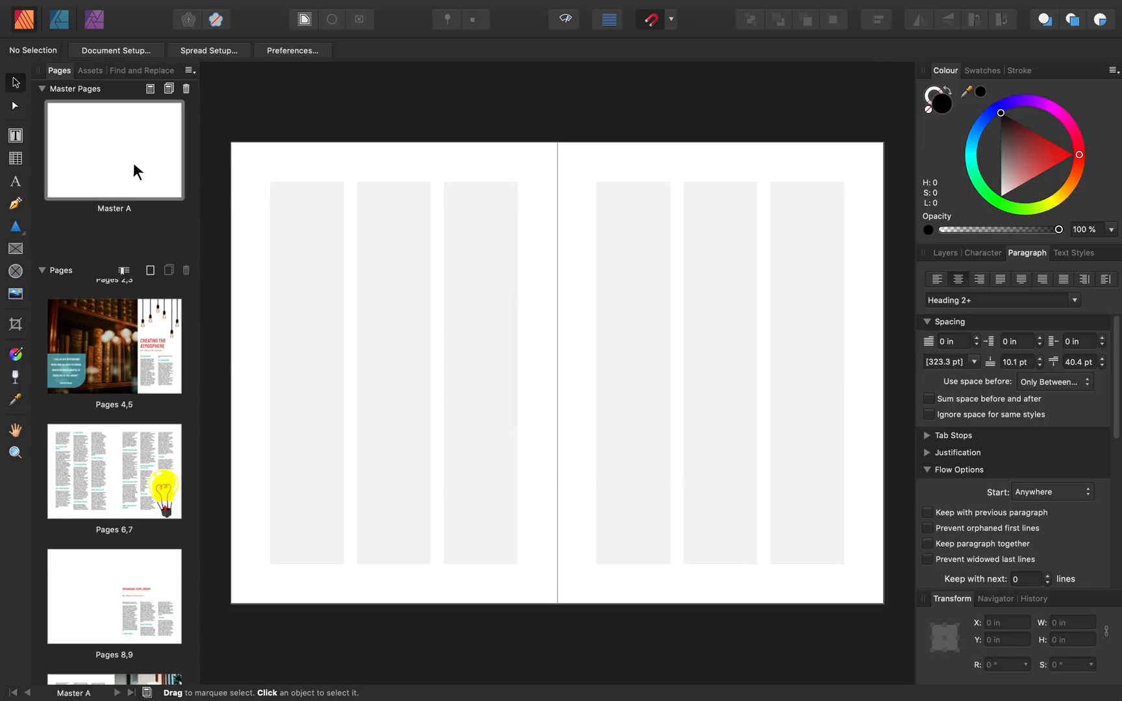
Switch to the pages 8–9 spread with the 'Organizing Your Library' article.
left_click(292, 9)
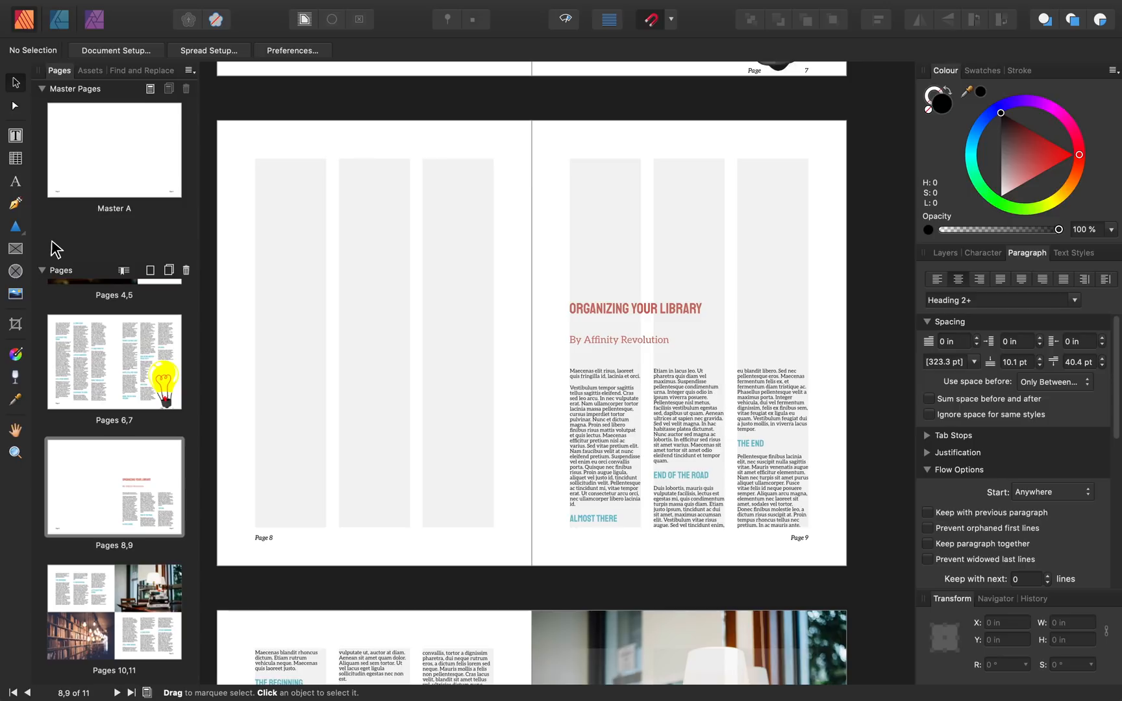
mouse_move(15, 293)
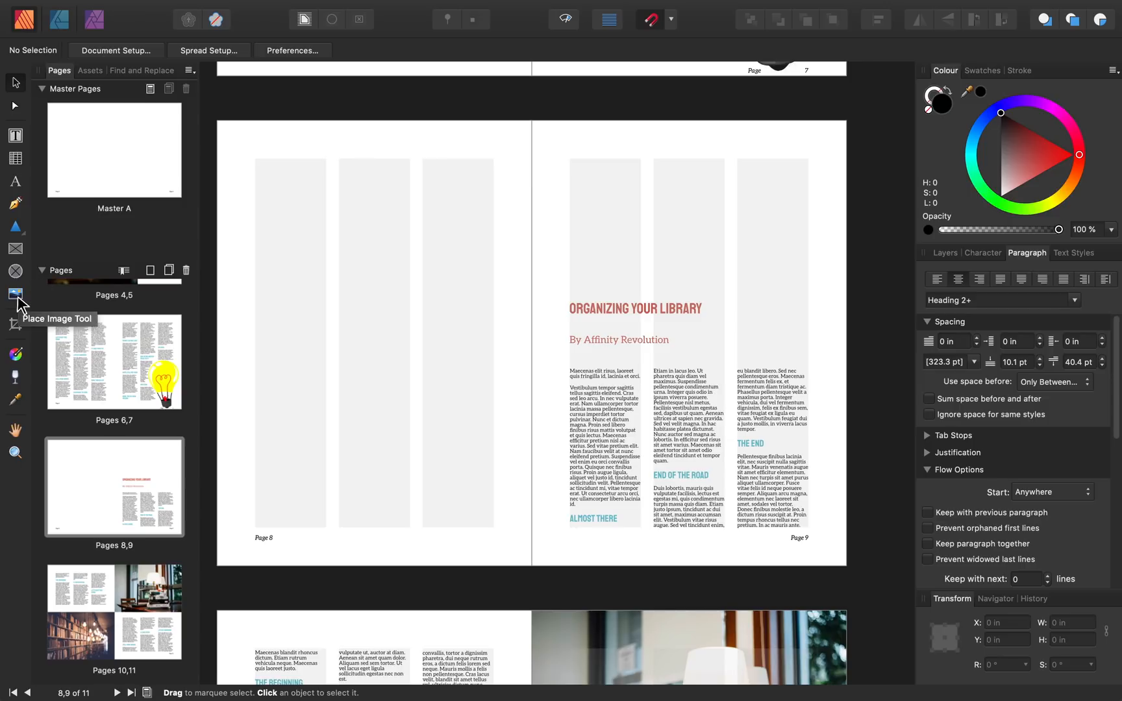
Place the bookshelf photo on page 8 and overlay the Cornelia Funke quote frame.
left_click(15, 294)
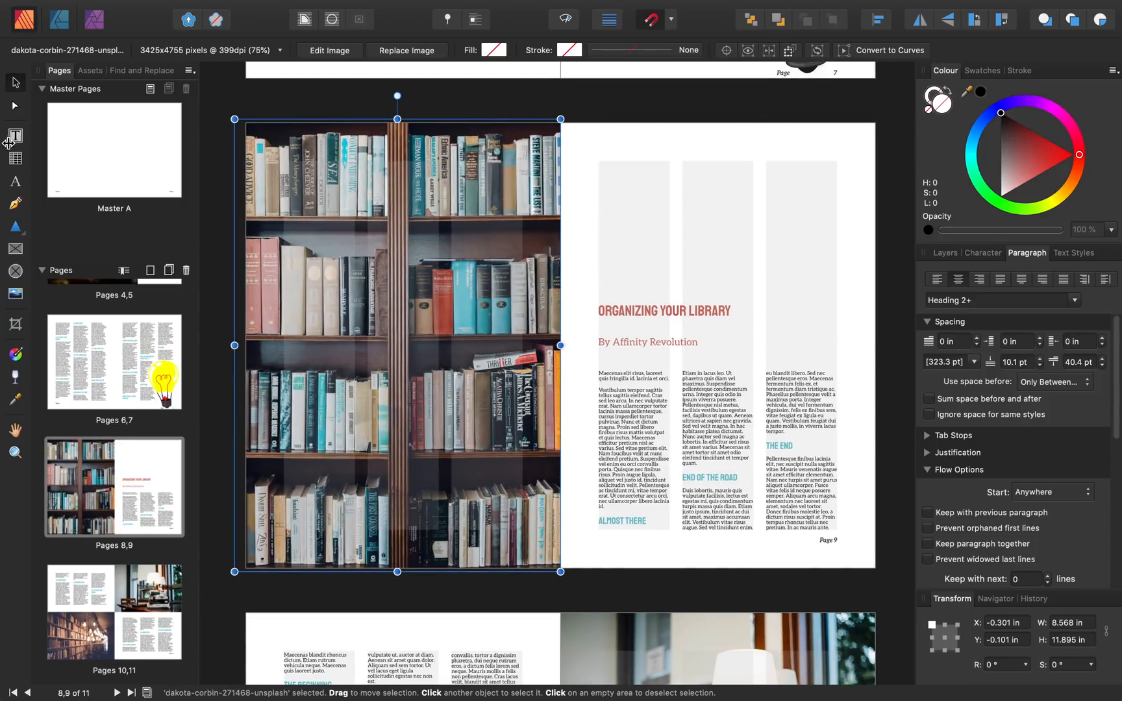
left_click(15, 136)
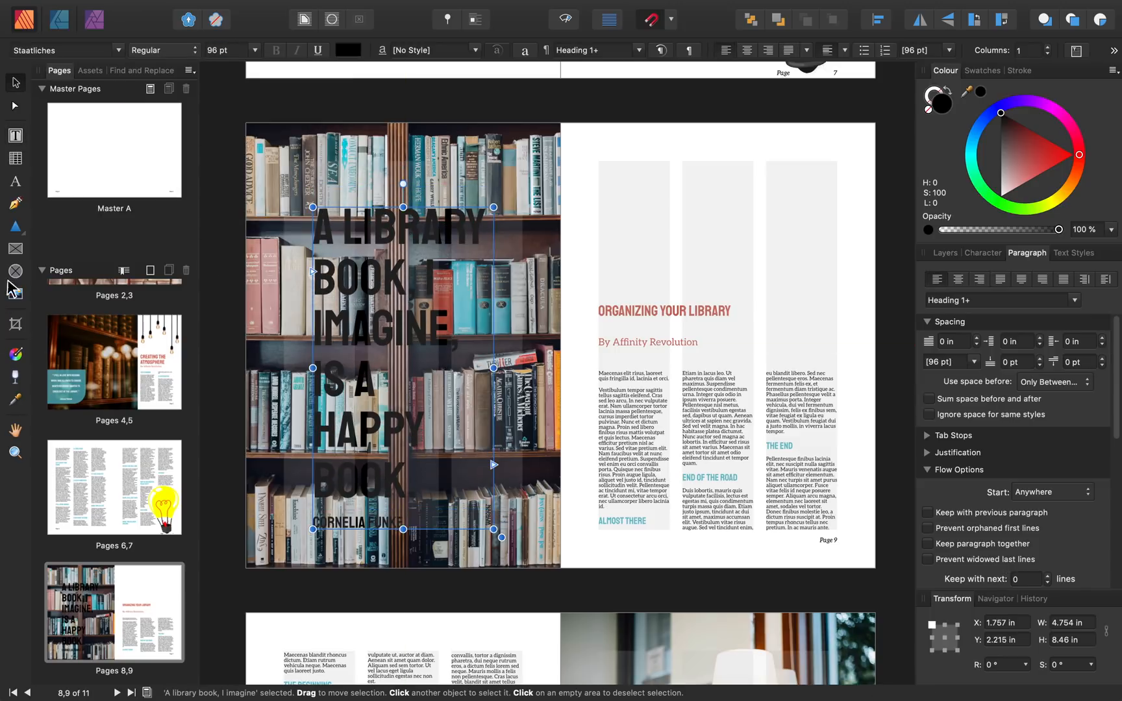
Draw a white-filled rectangle plus an outlined frame rectangle behind the quote.
left_click(16, 226)
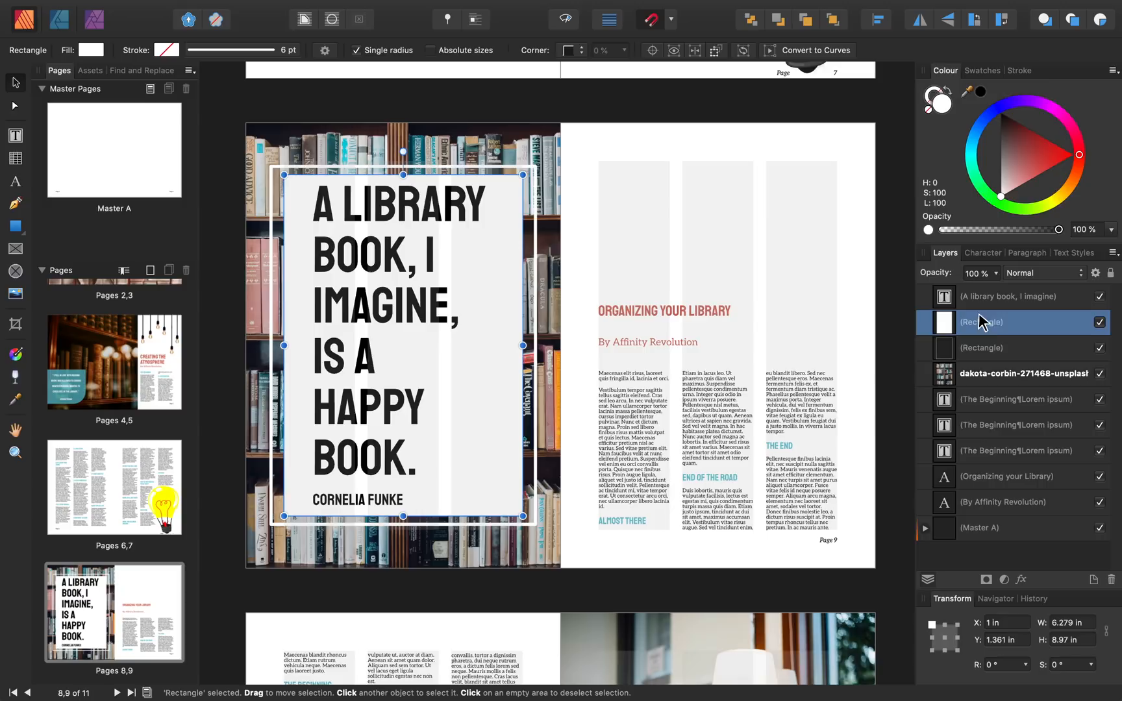
Set the Rectangle layer behind the quote to 58% opacity, blend mode Normal.
double_click(1001, 321)
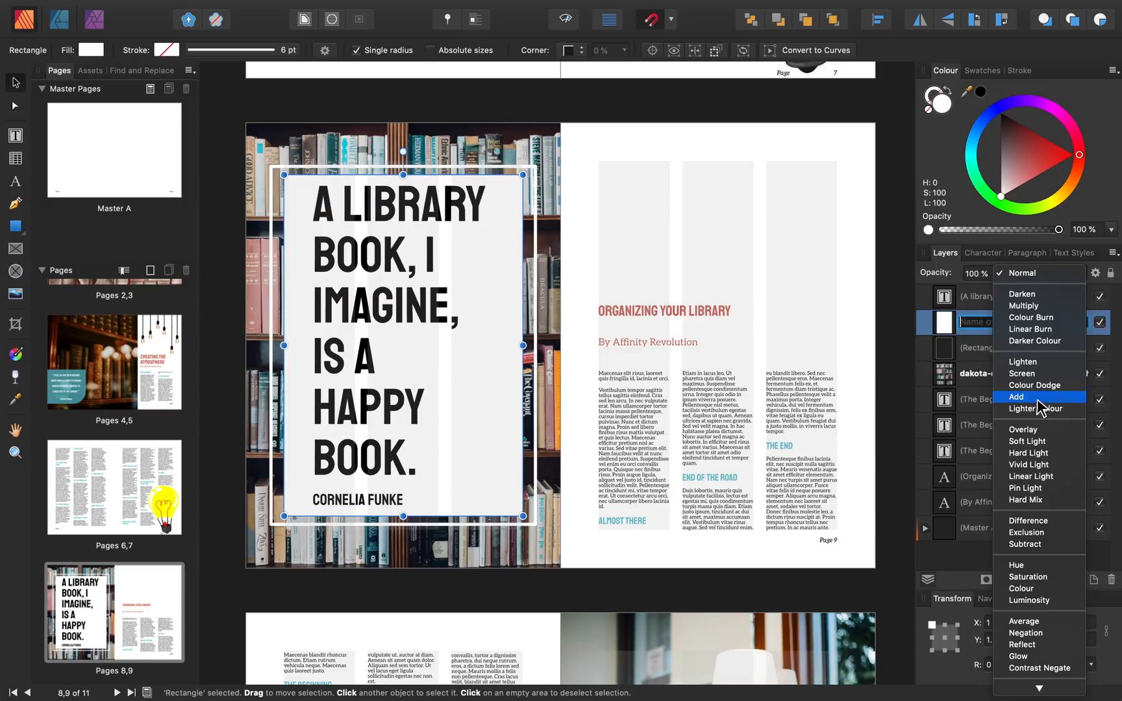
mouse_move(1044, 488)
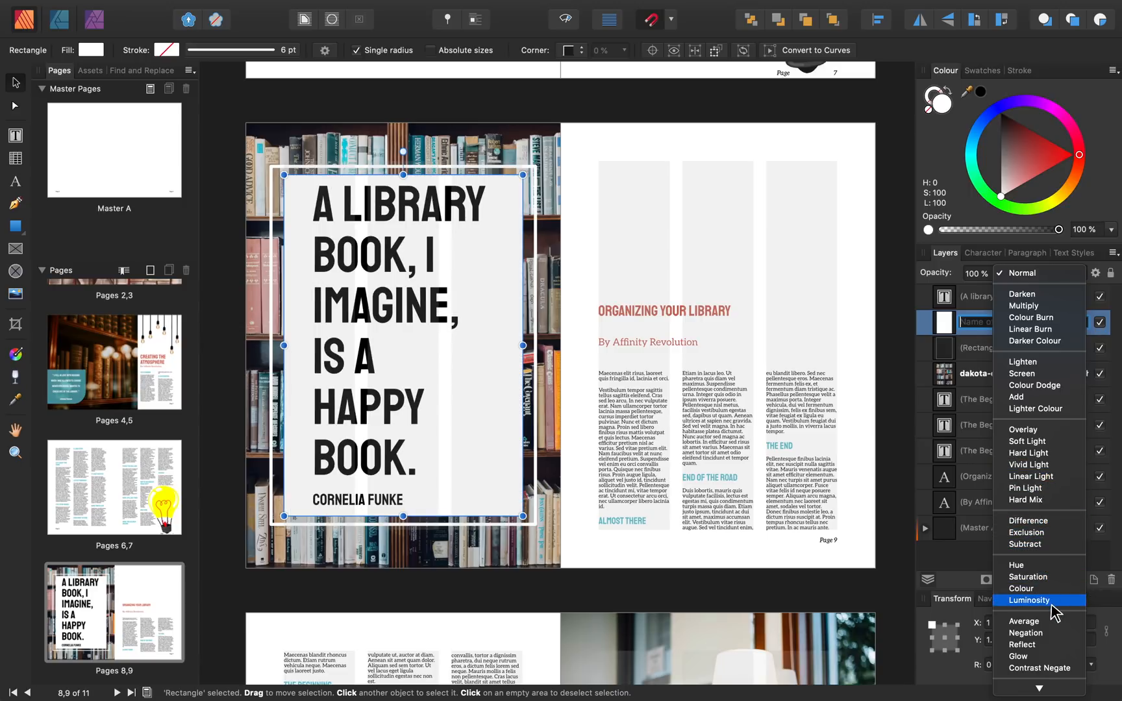
left_click(1038, 273)
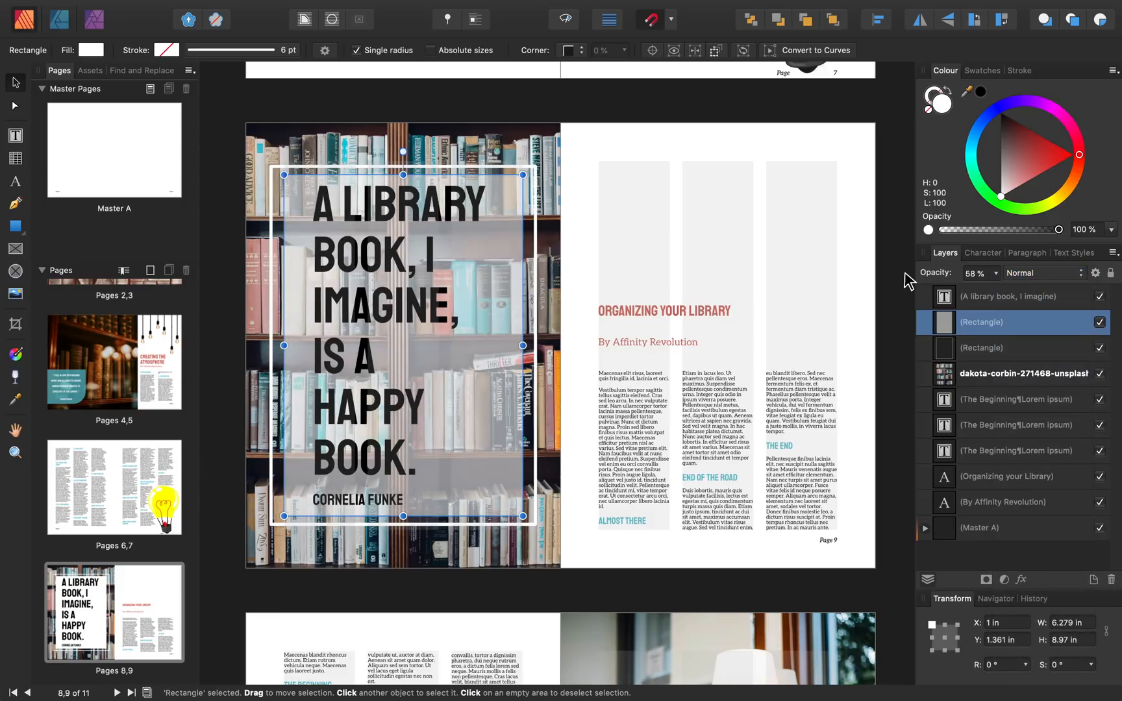
left_click(665, 310)
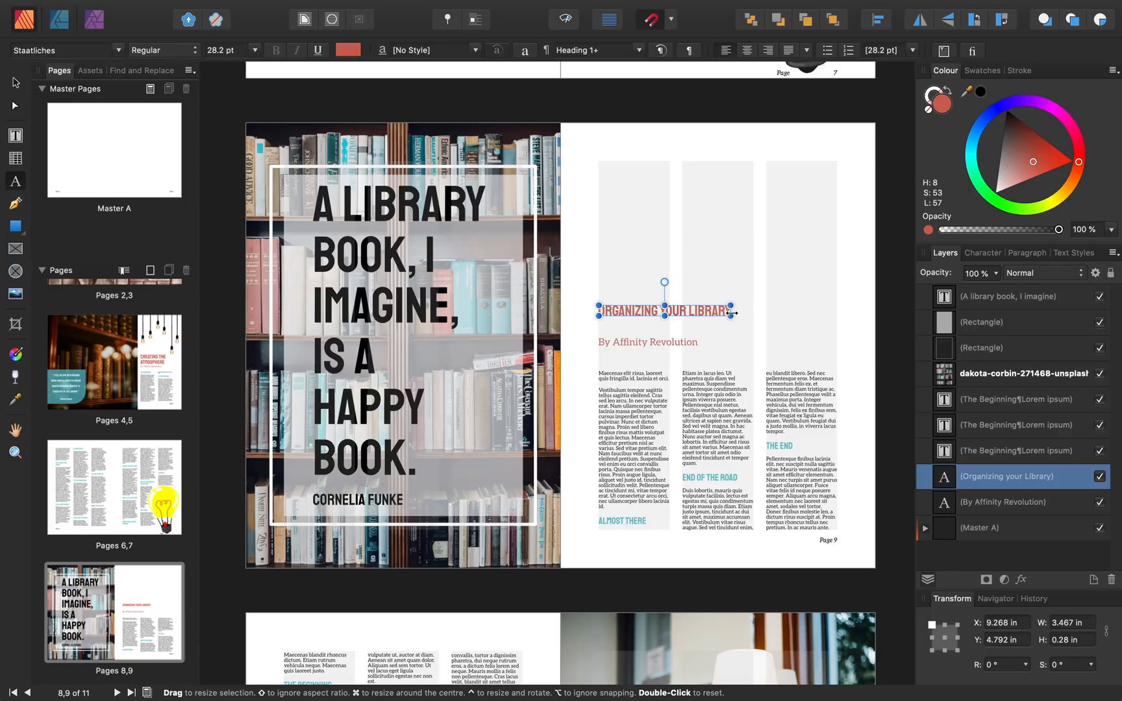
Scale the 'Organizing Your Library' headline to about 47 pt, spanning three columns.
left_click_drag(728, 311, 819, 315)
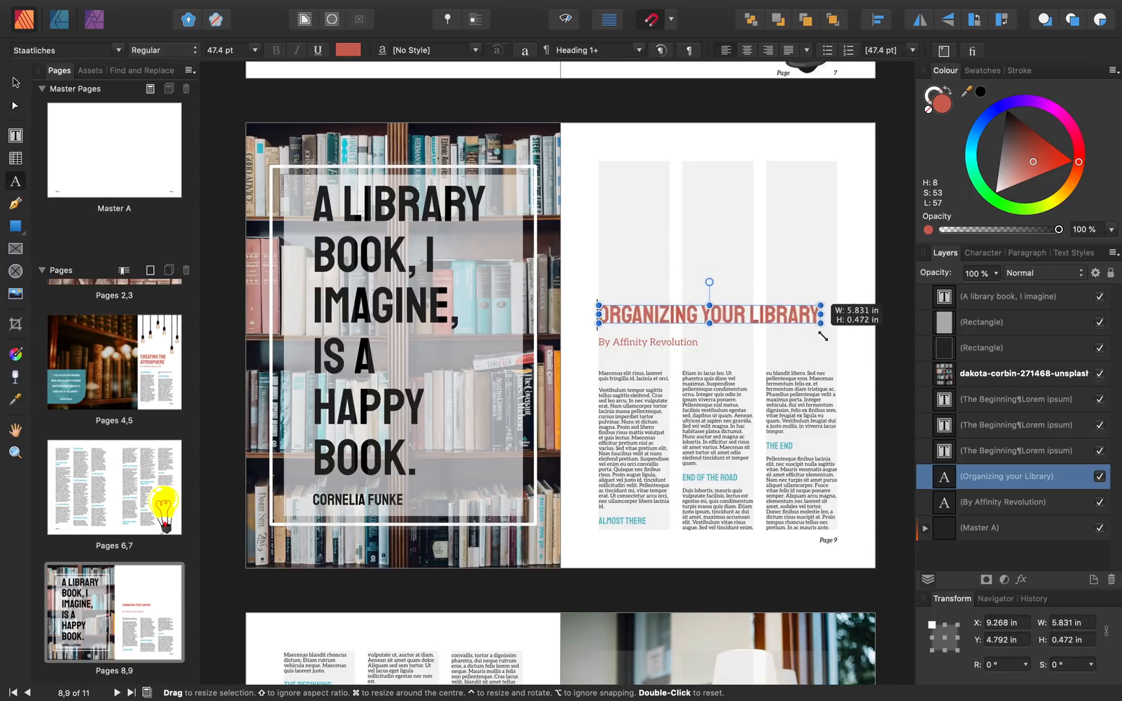